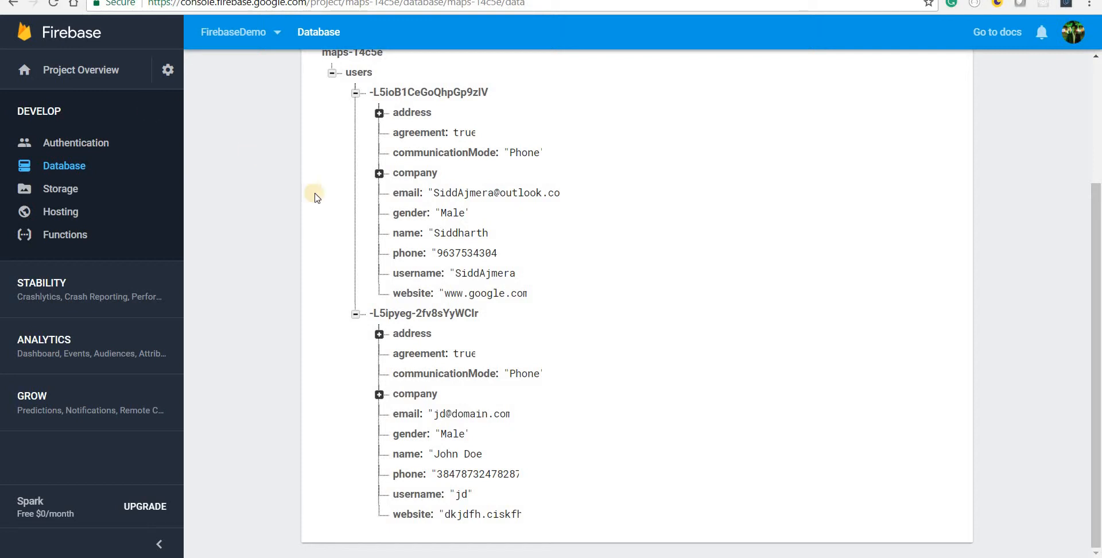
{"action": "mouse_move", "coordinate": [345, 282]}
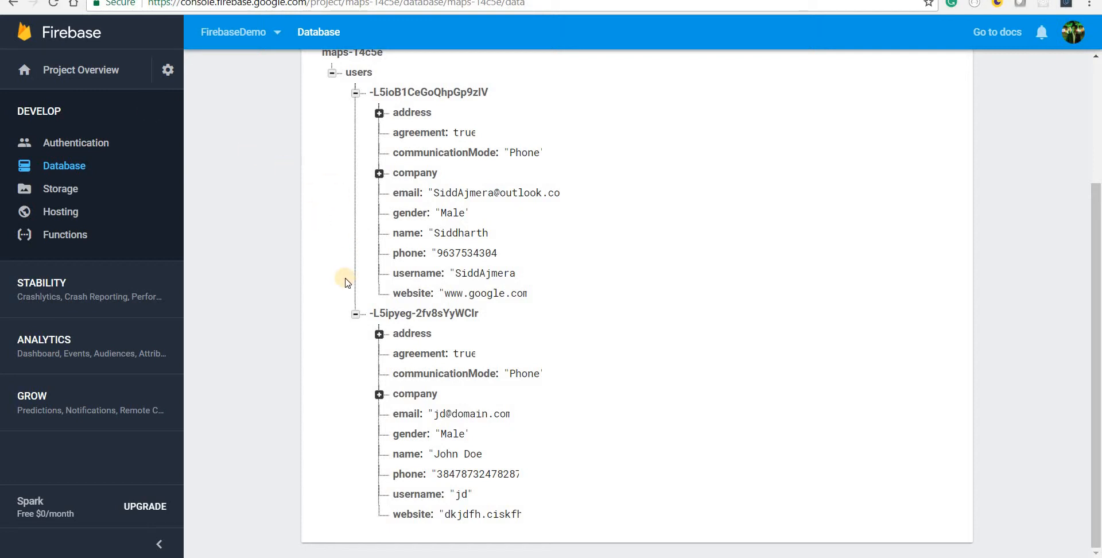
{"action": "mouse_move", "coordinate": [299, 371]}
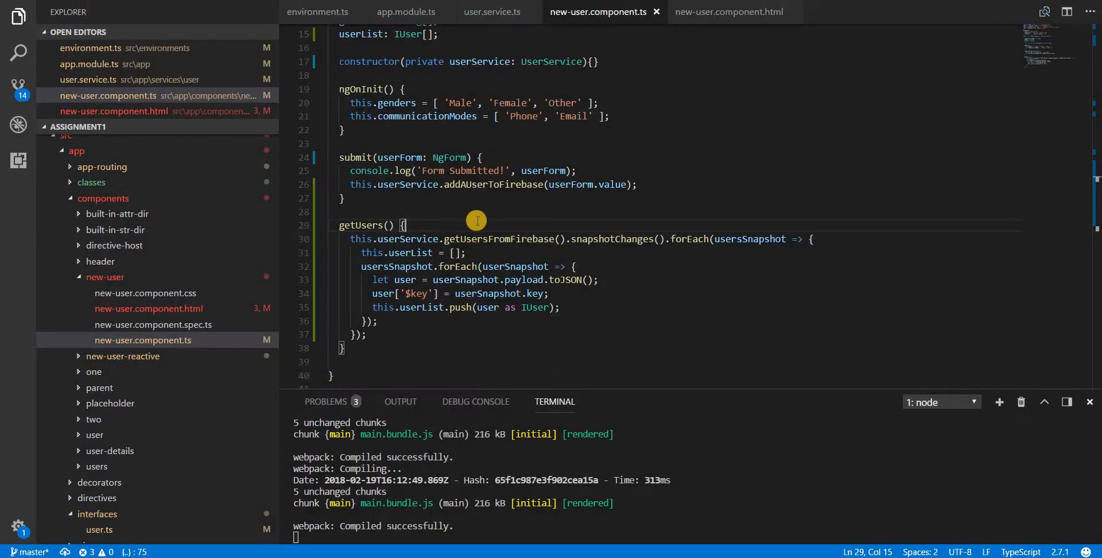
{"action": "mouse_move", "coordinate": [698, 12]}
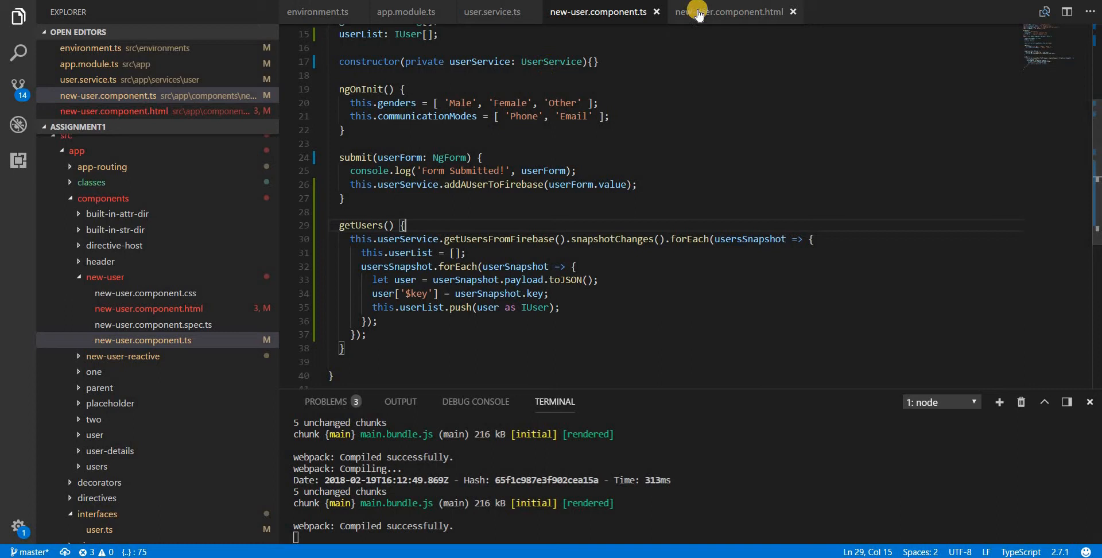
Duplicate the Submit button as a type="button" Update User button with (click)="updateUser()"
{"action": "left_click", "coordinate": [731, 12]}
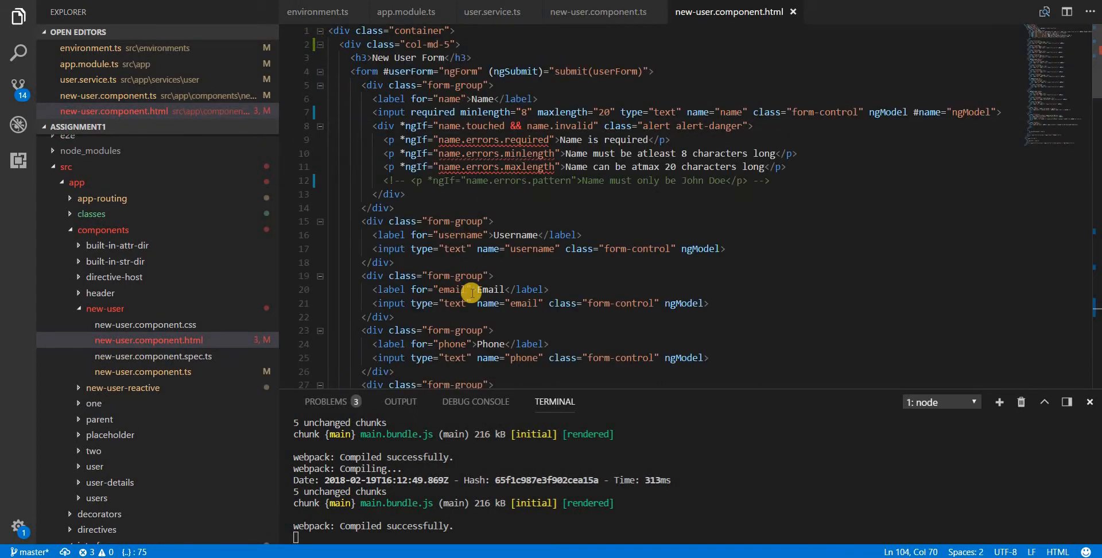
{"action": "scroll", "scroll_direction": "down", "scroll_amount": 3}
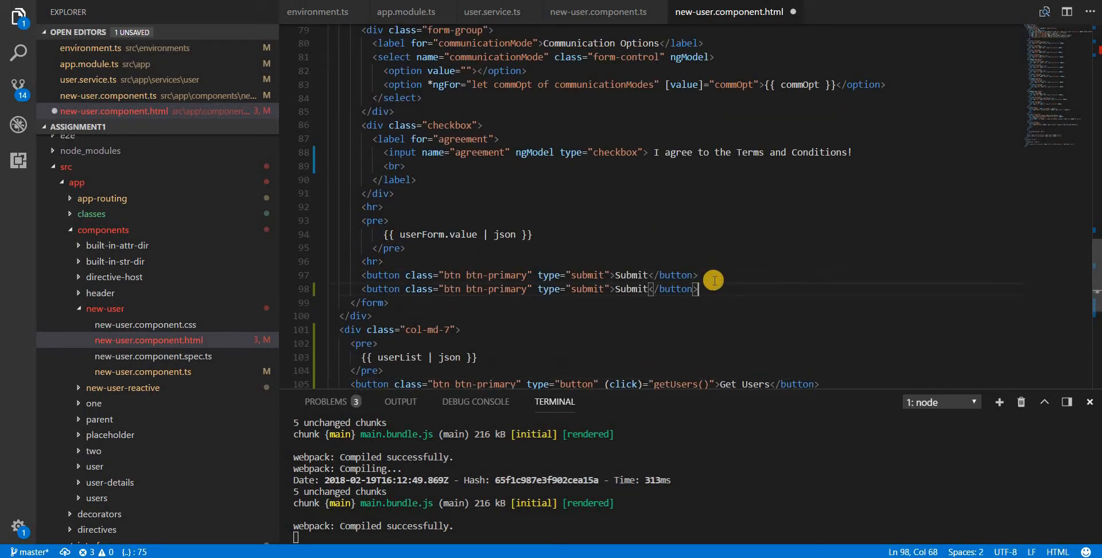
{"action": "double_click", "coordinate": [588, 289]}
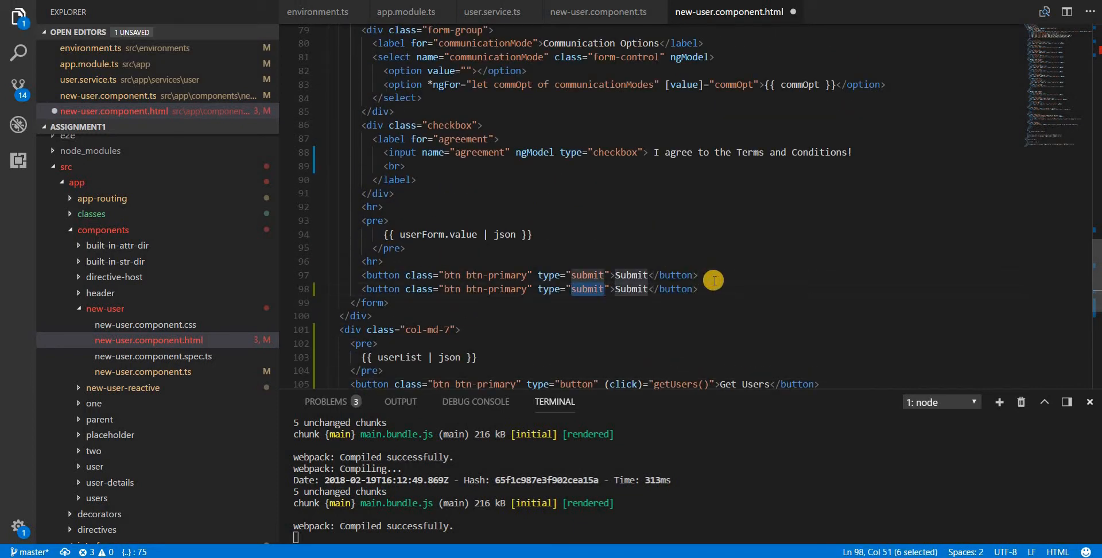
{"action": "type", "text": "button"}
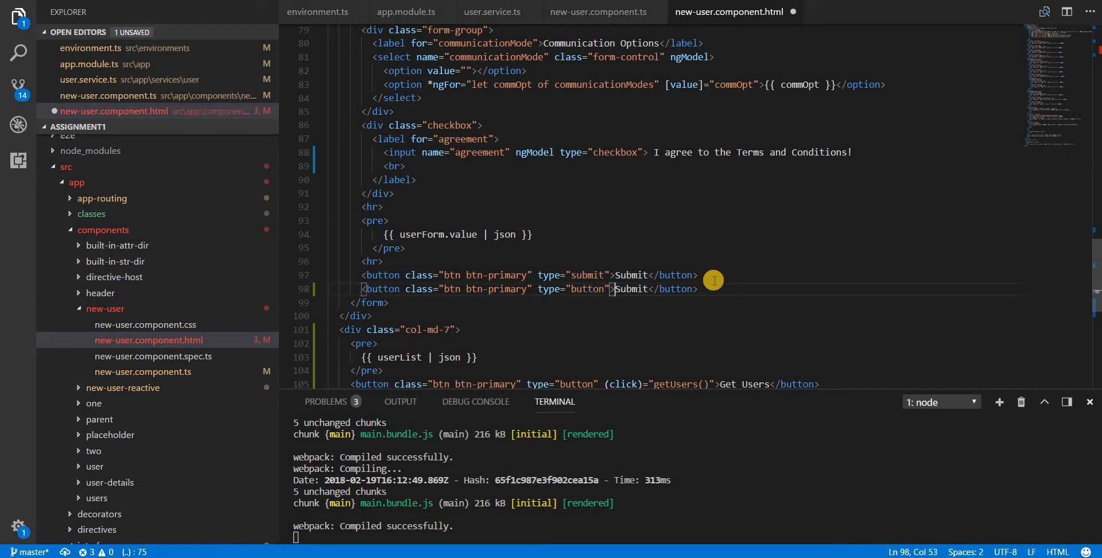
{"action": "type", "text": "Update"}
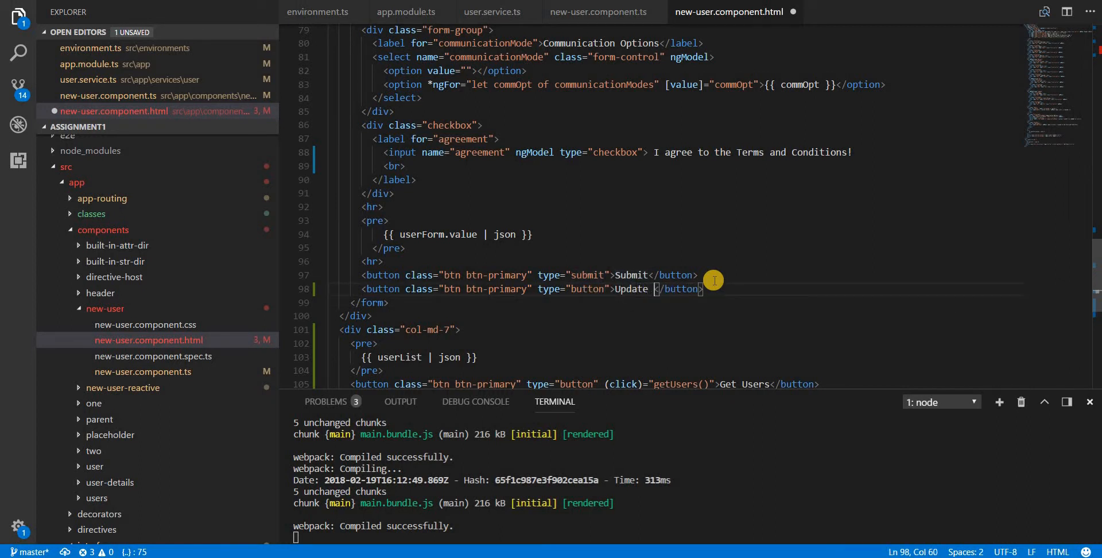
{"action": "type", "text": "User"}
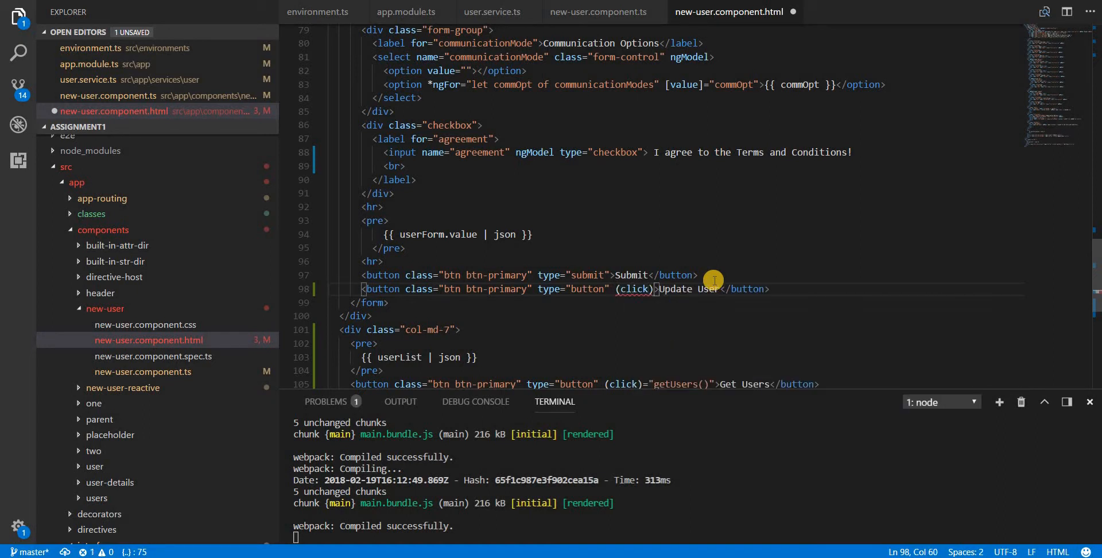
{"action": "type", "text": "=\"\""}
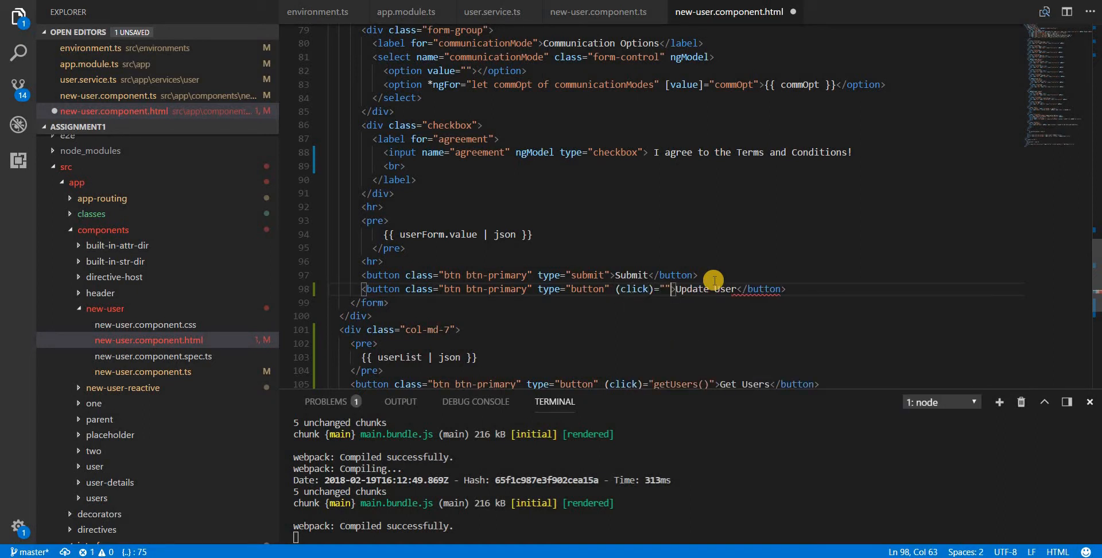
{"action": "type", "text": "updateUser("}
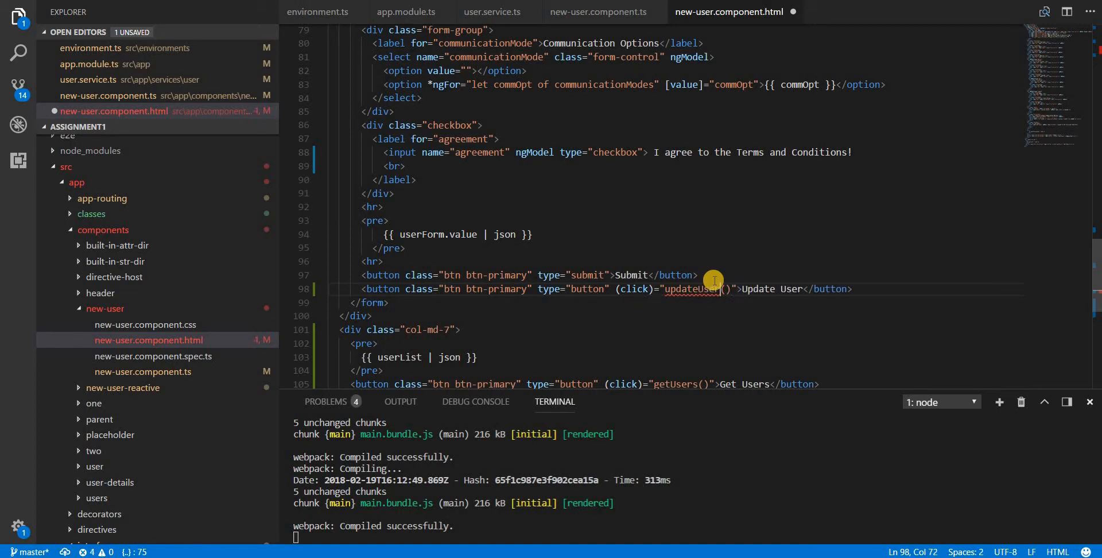
{"action": "double_click", "coordinate": [686, 289]}
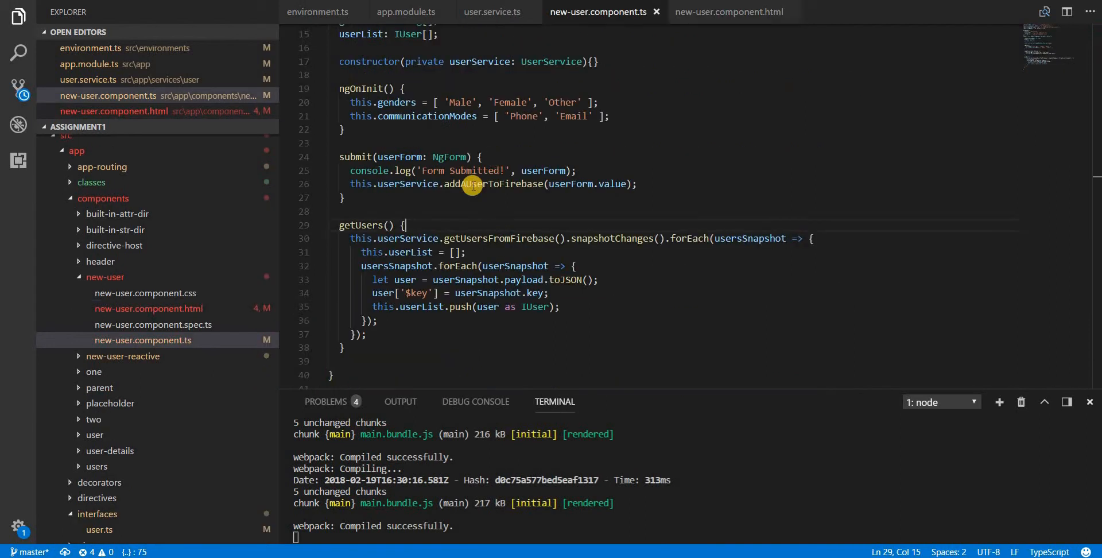
Write an updateUser() method that calls this.userService.updateAUserOnFirebase()
{"action": "type", "text": "updateUser()"}
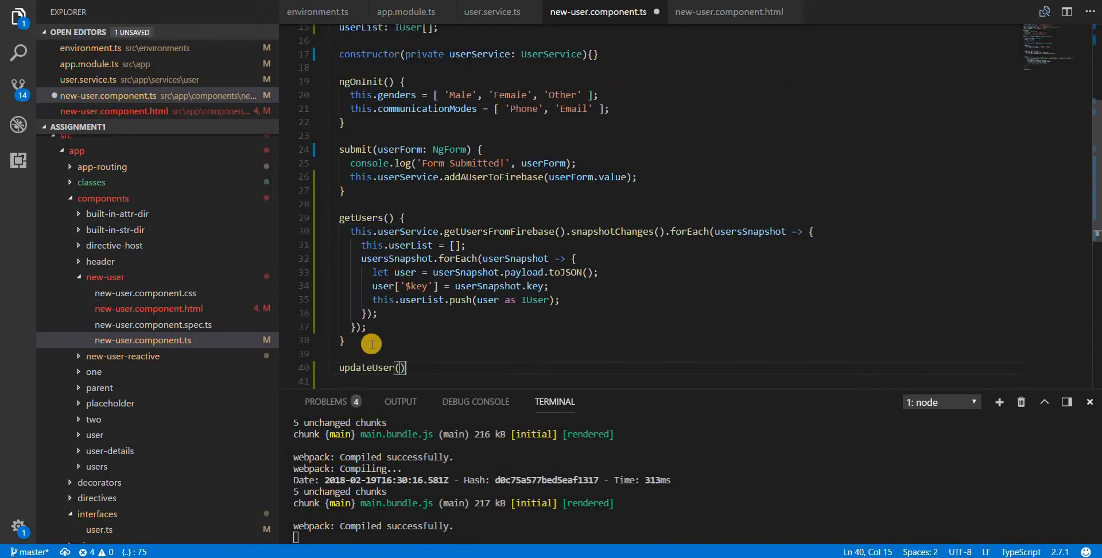
{"action": "type", "text": "{"}
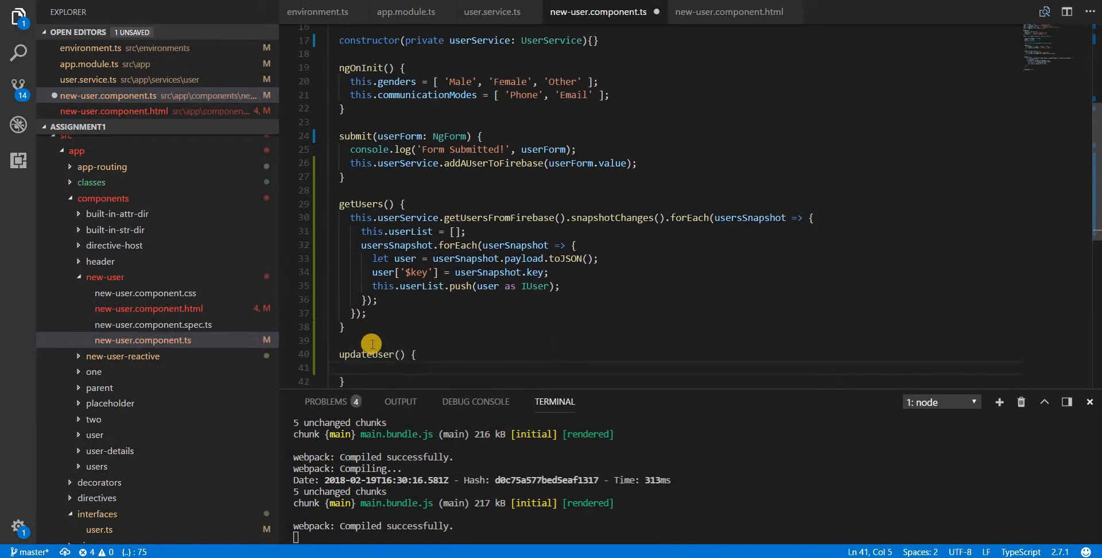
{"action": "type", "text": "this."}
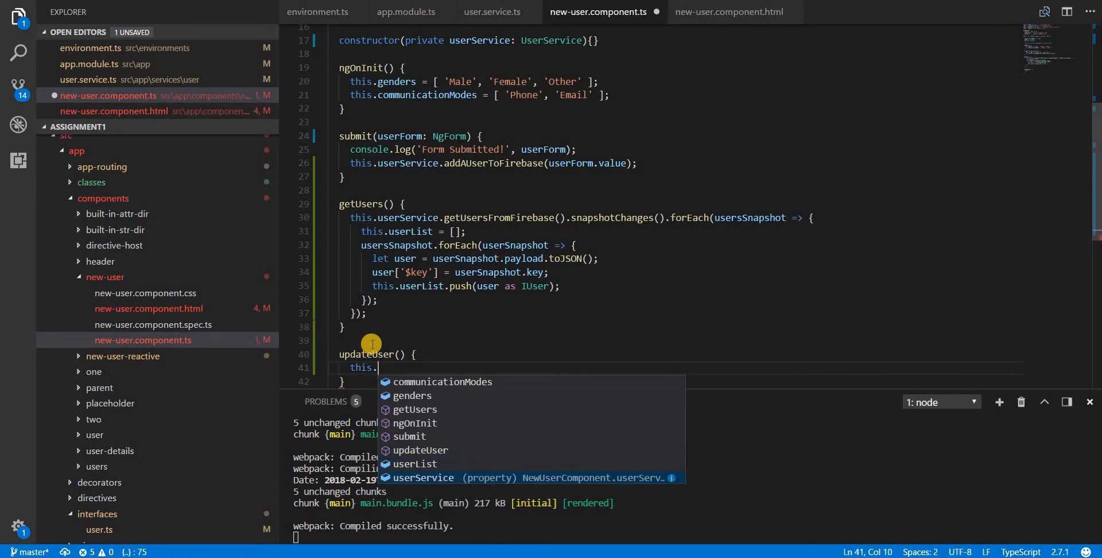
{"action": "type", "text": "userService."}
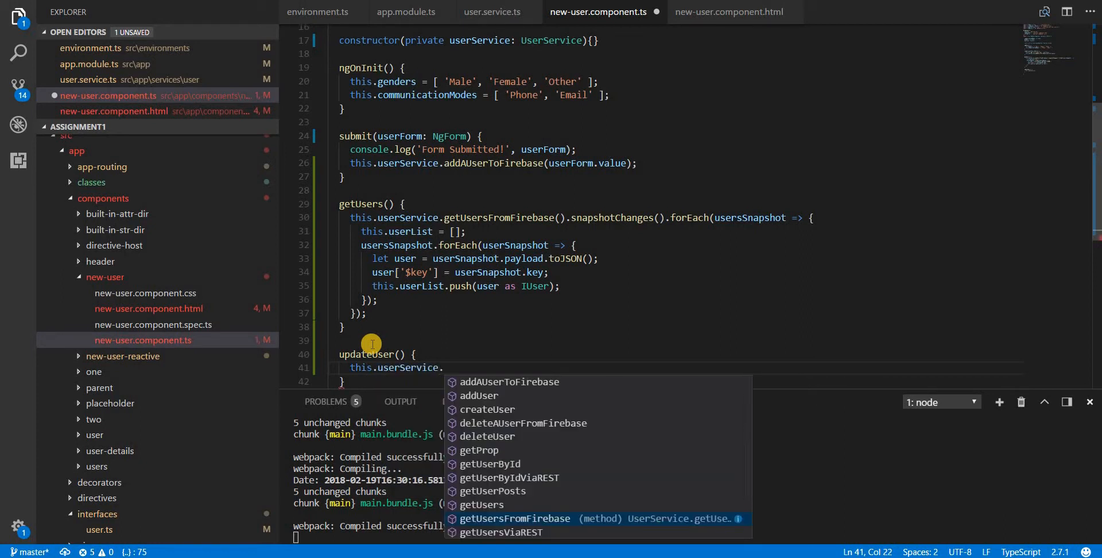
{"action": "type", "text": "updateAUserOnFirebase"}
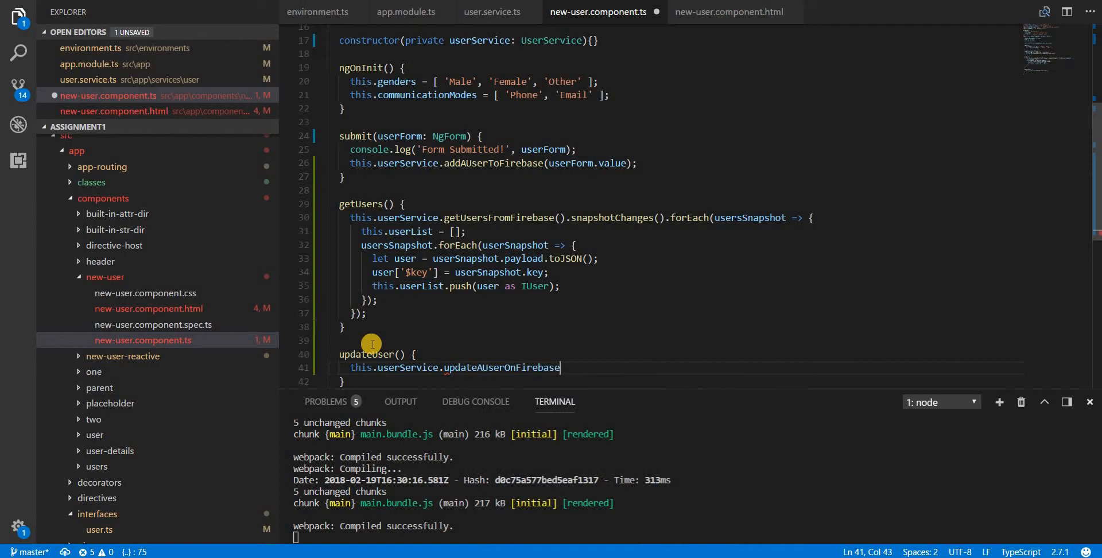
{"action": "type", "text": "();"}
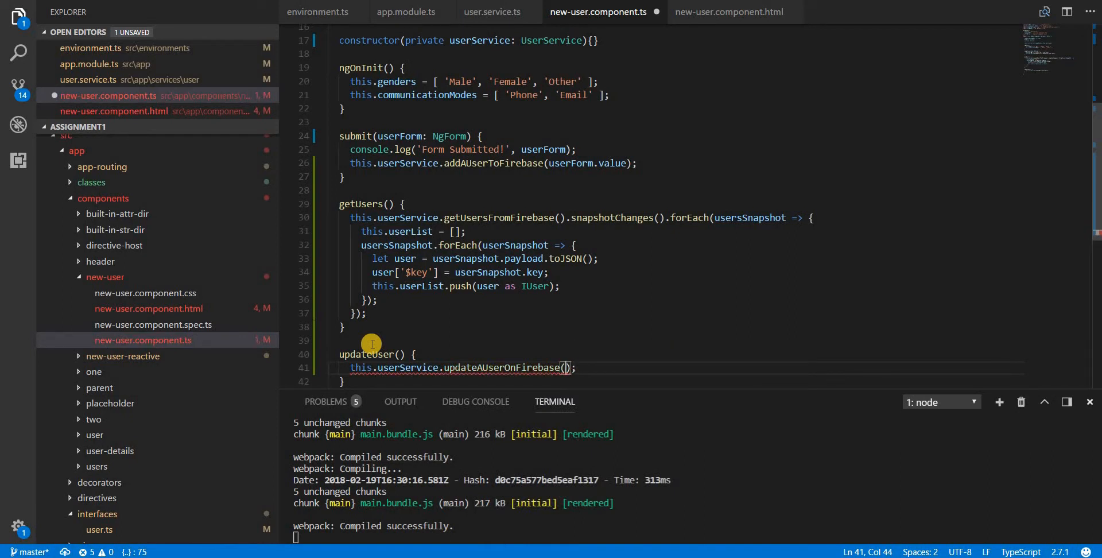
{"action": "type", "text": "this."}
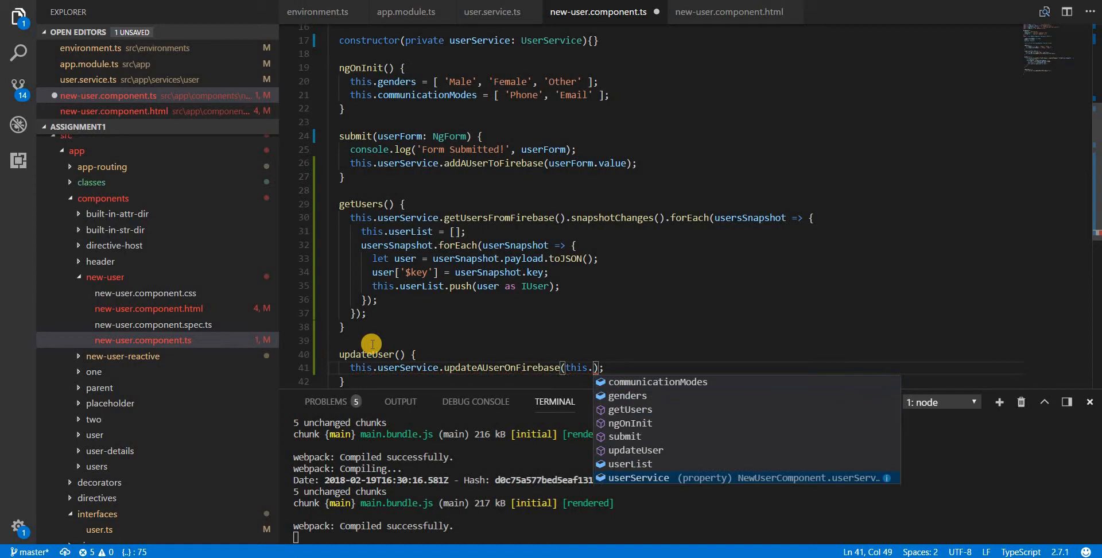
{"action": "type", "text": "userService["}
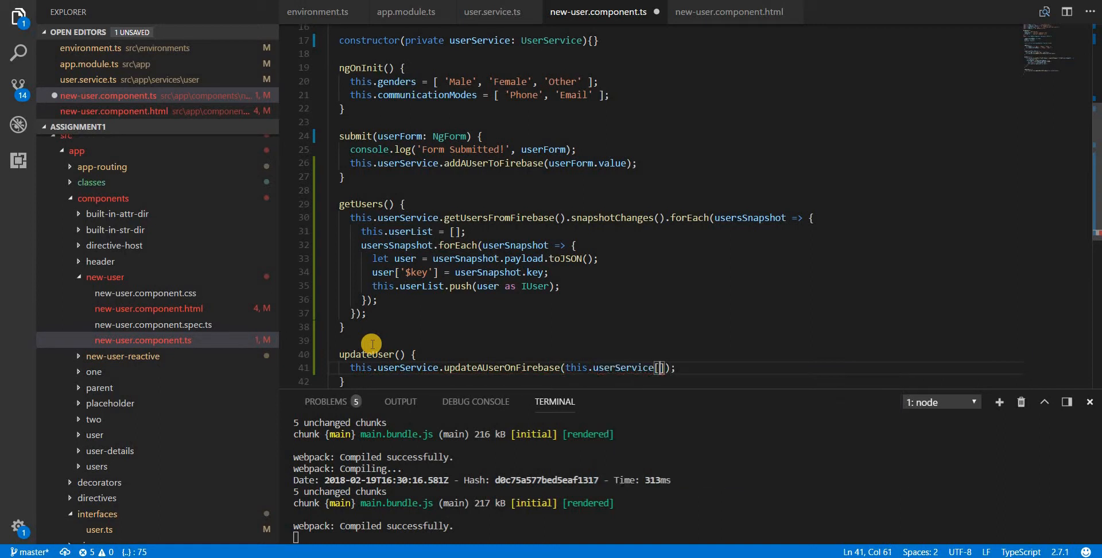
{"action": "type", "text": "1"}
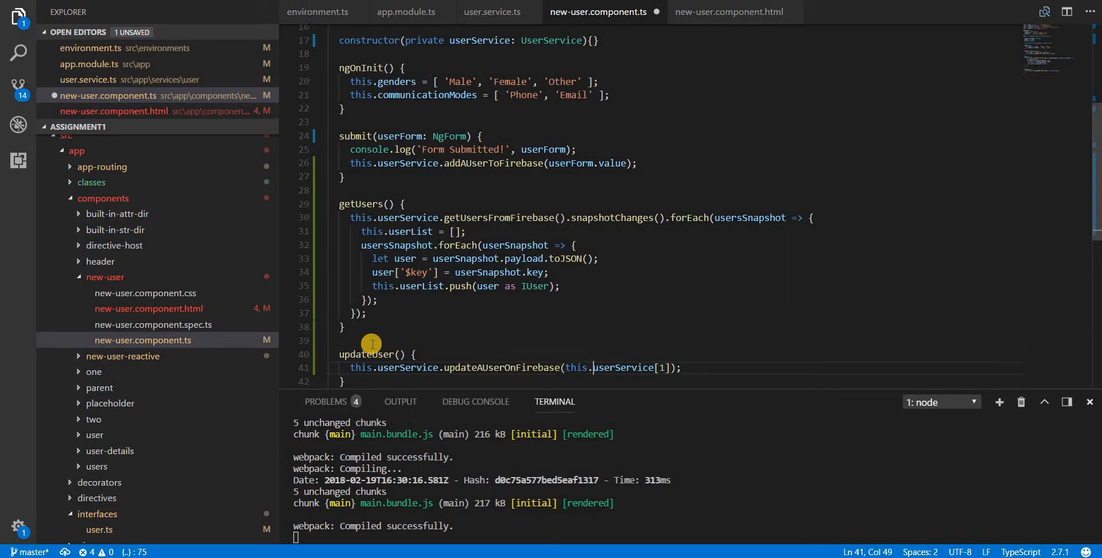
{"action": "type", "text": "userList"}
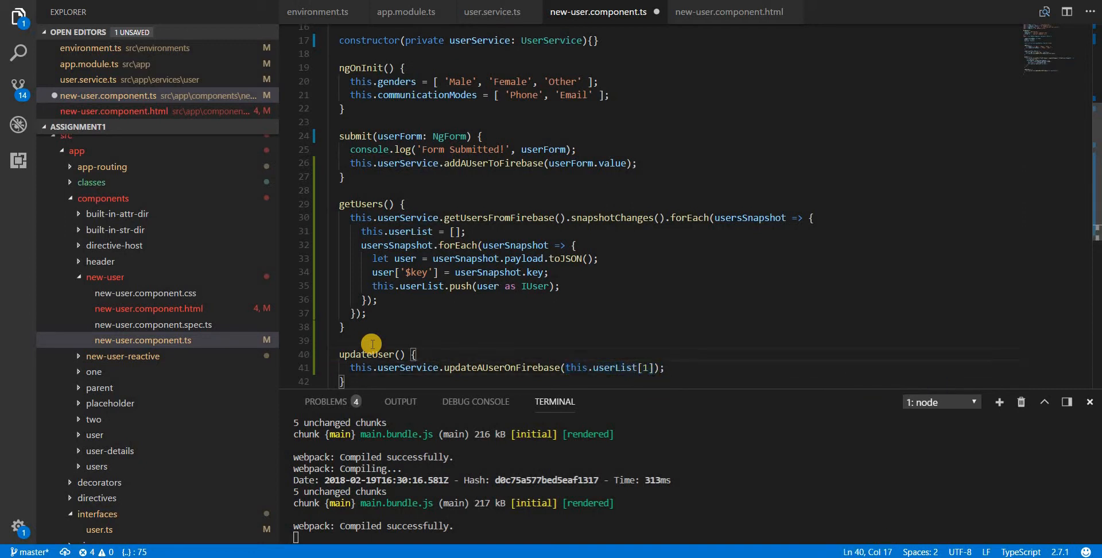
Assign the form value to this.userList[1] and add a userForm: NgForm parameter
{"action": "type", "text": "this.userList[1] ="}
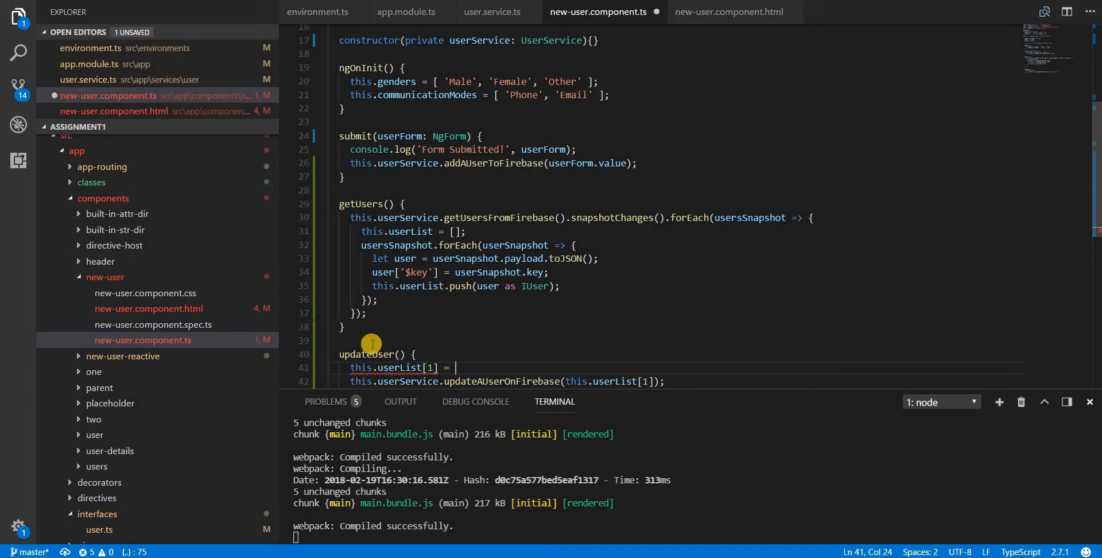
{"action": "type", "text": "use"}
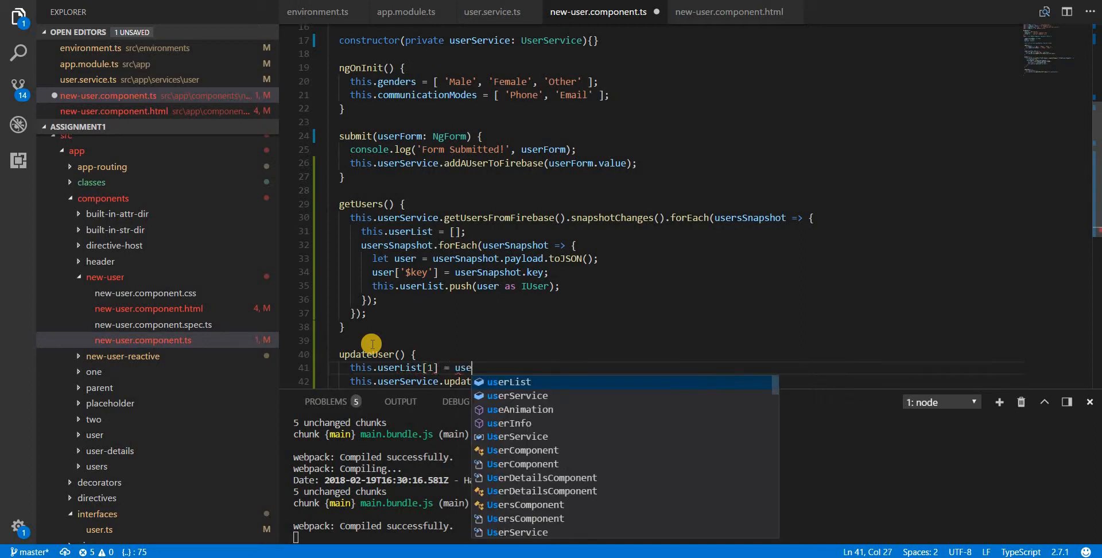
{"action": "type", "text": "Form."}
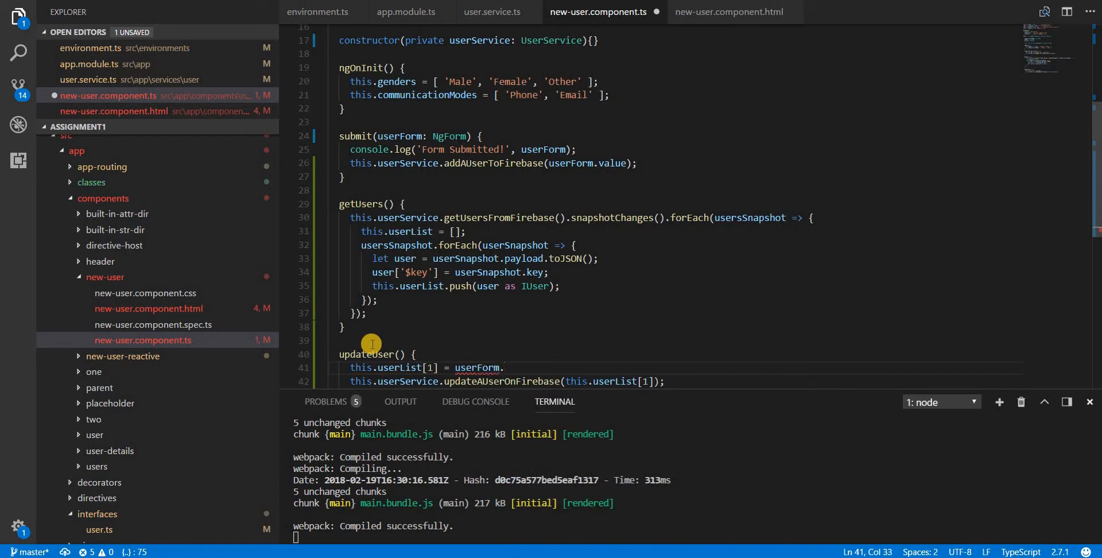
{"action": "type", "text": "value.name;"}
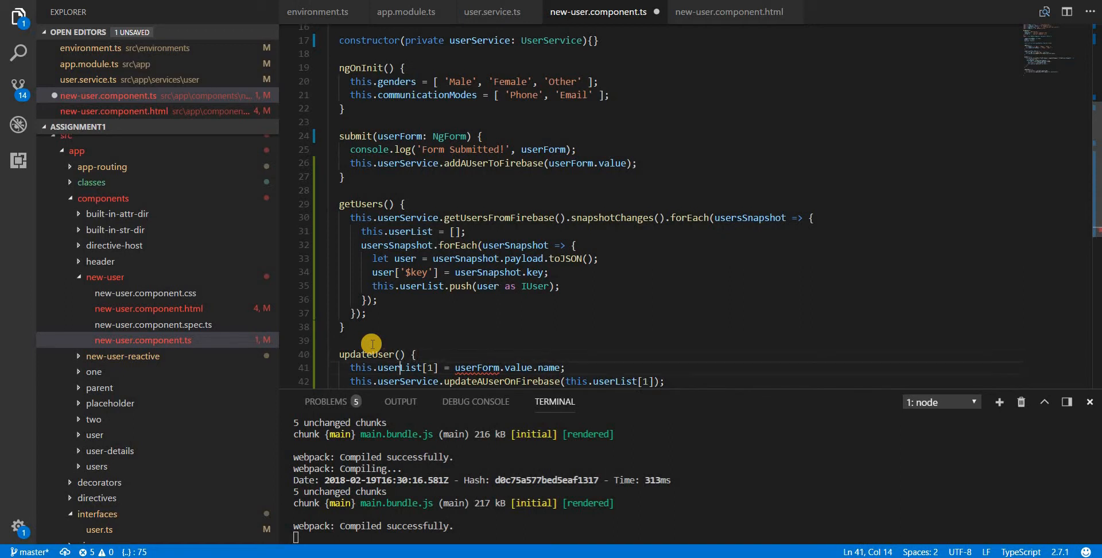
{"action": "double_click", "coordinate": [477, 368]}
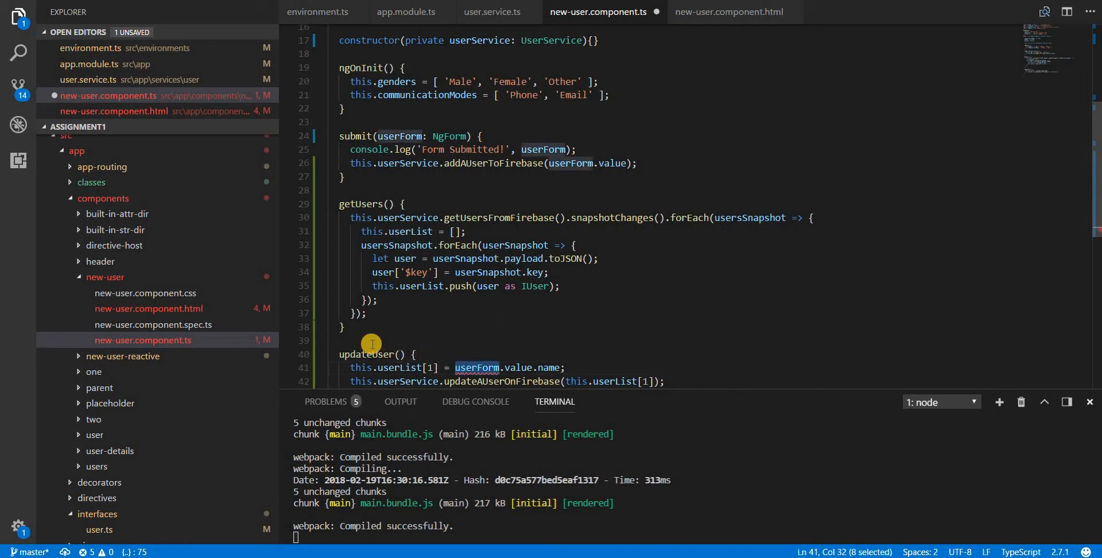
{"action": "type", "text": "userForm:"}
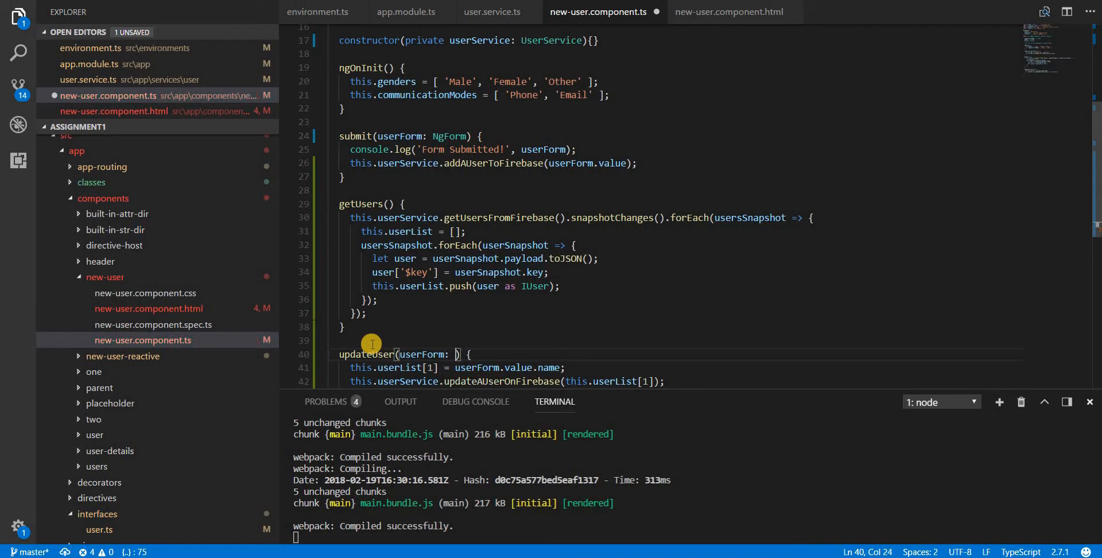
{"action": "type", "text": "NgForm"}
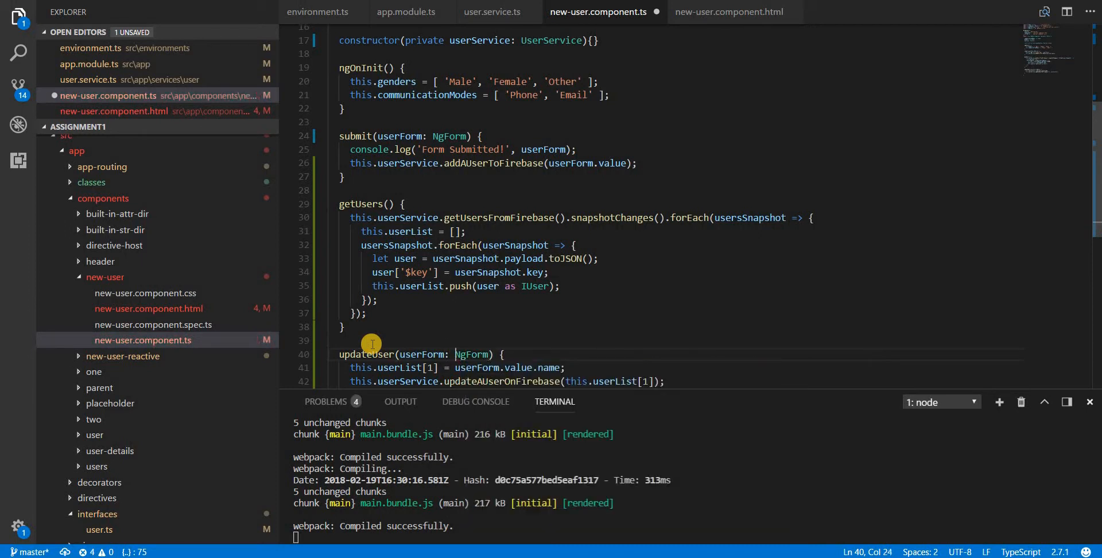
{"action": "left_click", "coordinate": [476, 367]}
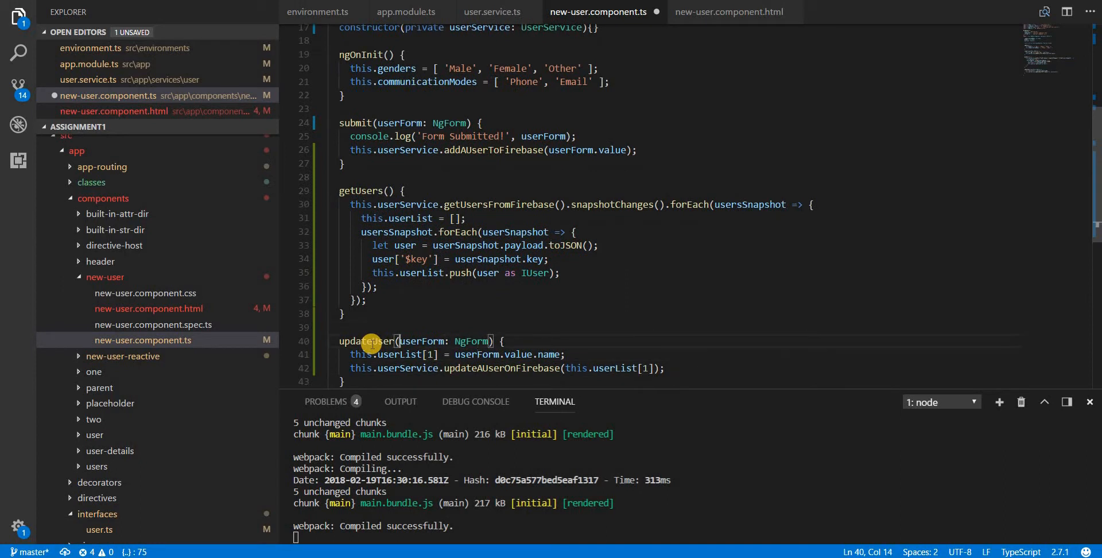
{"action": "double_click", "coordinate": [420, 341]}
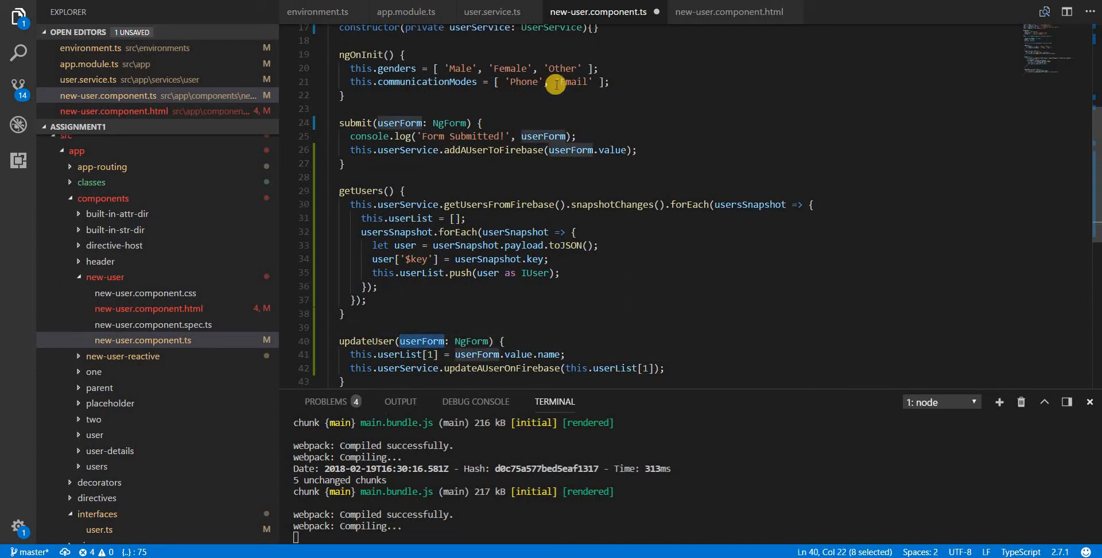
Change the Update User button's handler to updateUser(userForm) in new-user.component.html
{"action": "left_click", "coordinate": [731, 12]}
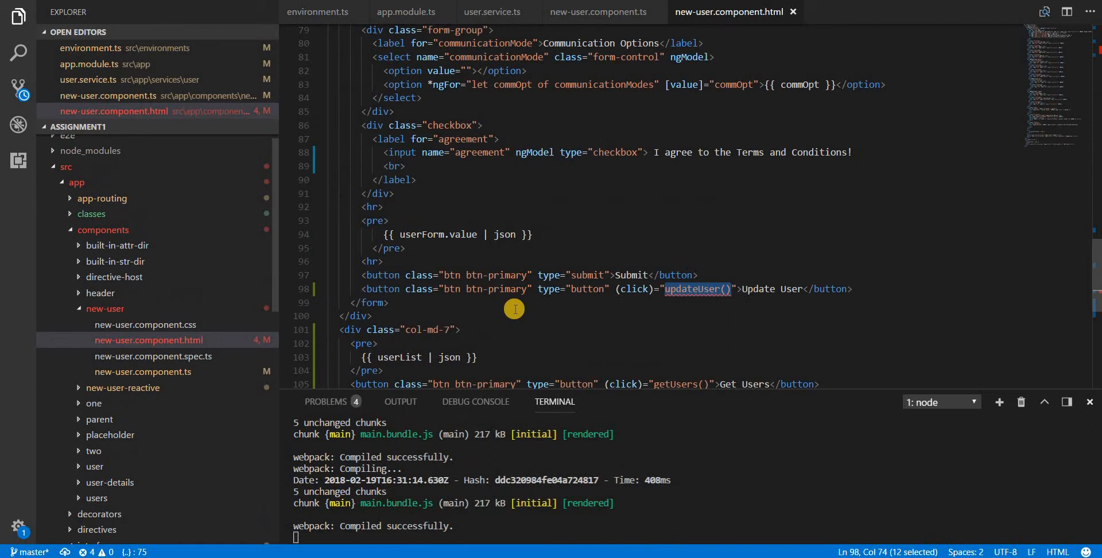
{"action": "left_click", "coordinate": [748, 289]}
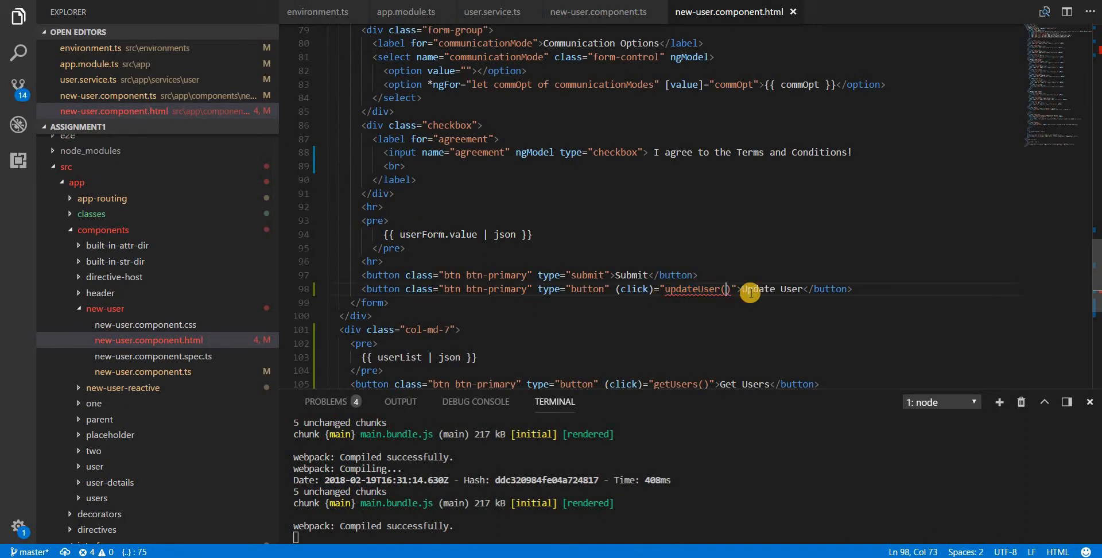
{"action": "type", "text": "userForm"}
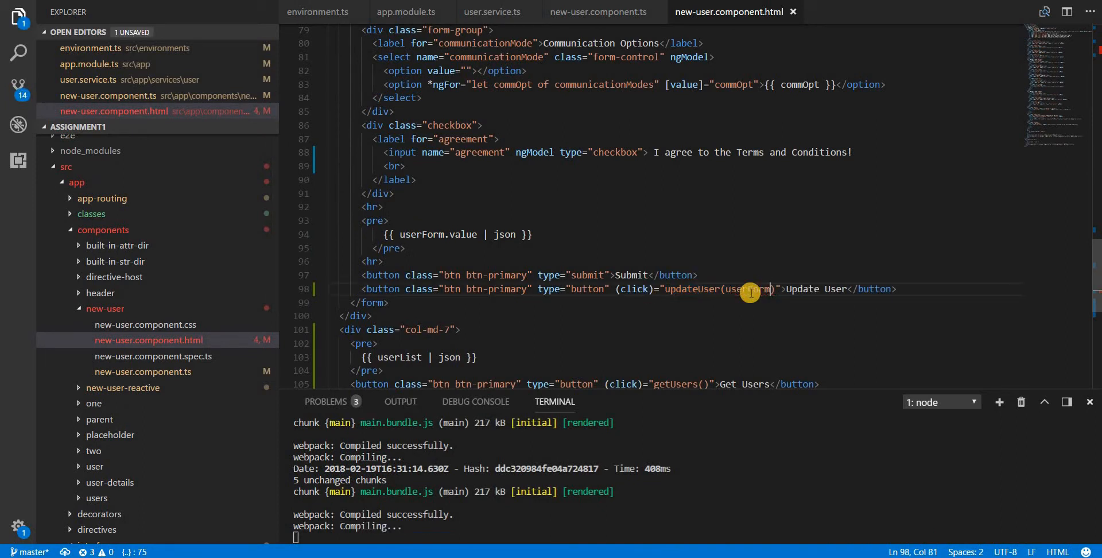
{"action": "left_click", "coordinate": [600, 12]}
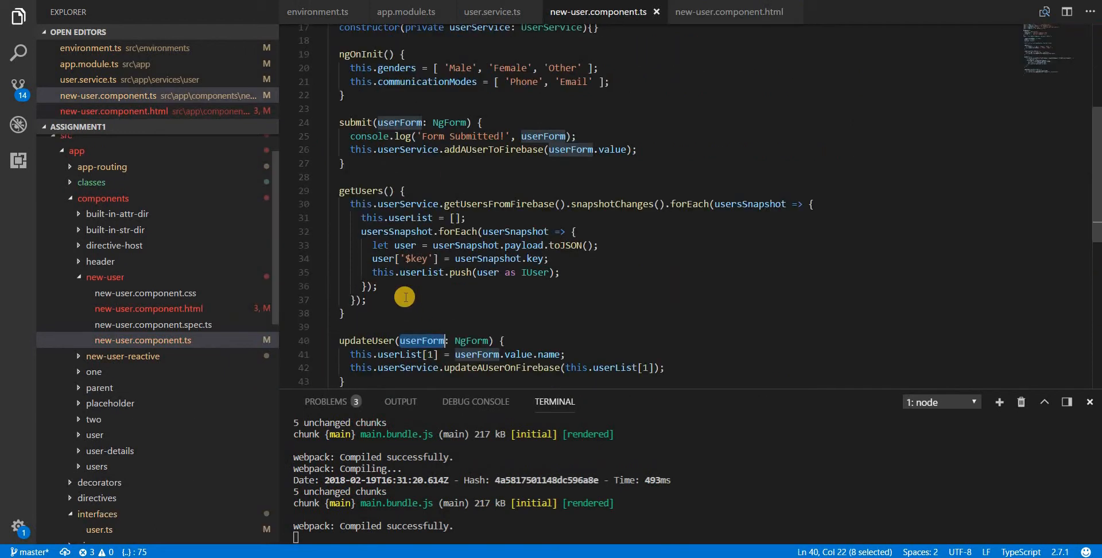
{"action": "scroll", "scroll_direction": "down", "scroll_amount": 3}
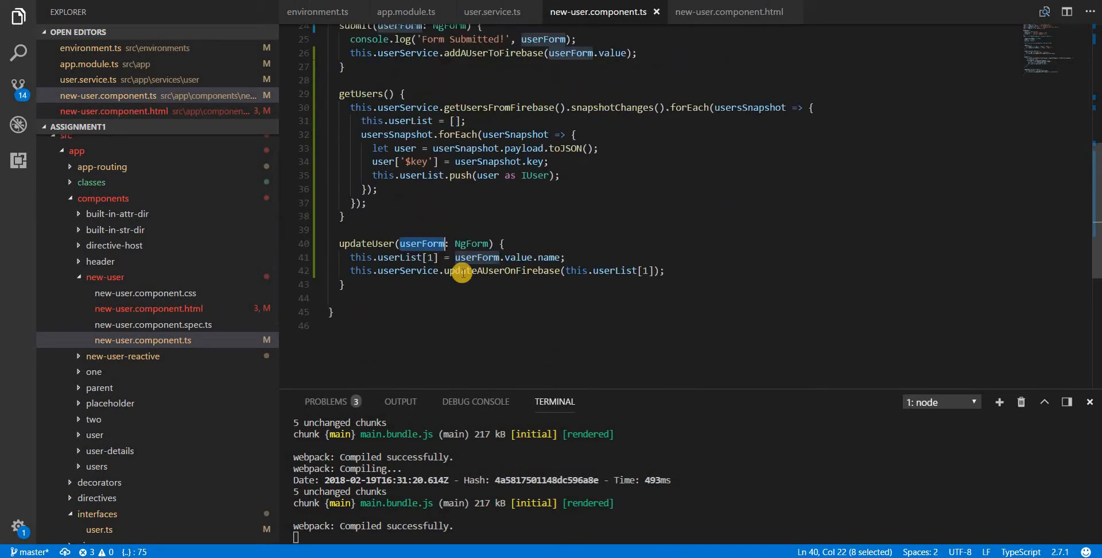
{"action": "double_click", "coordinate": [499, 271]}
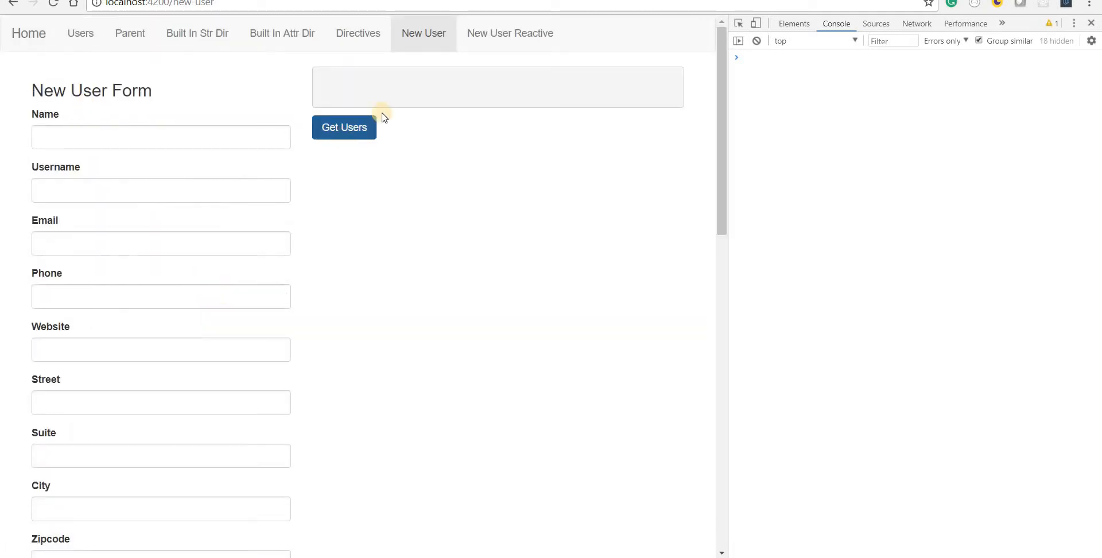
{"action": "left_click", "coordinate": [344, 127]}
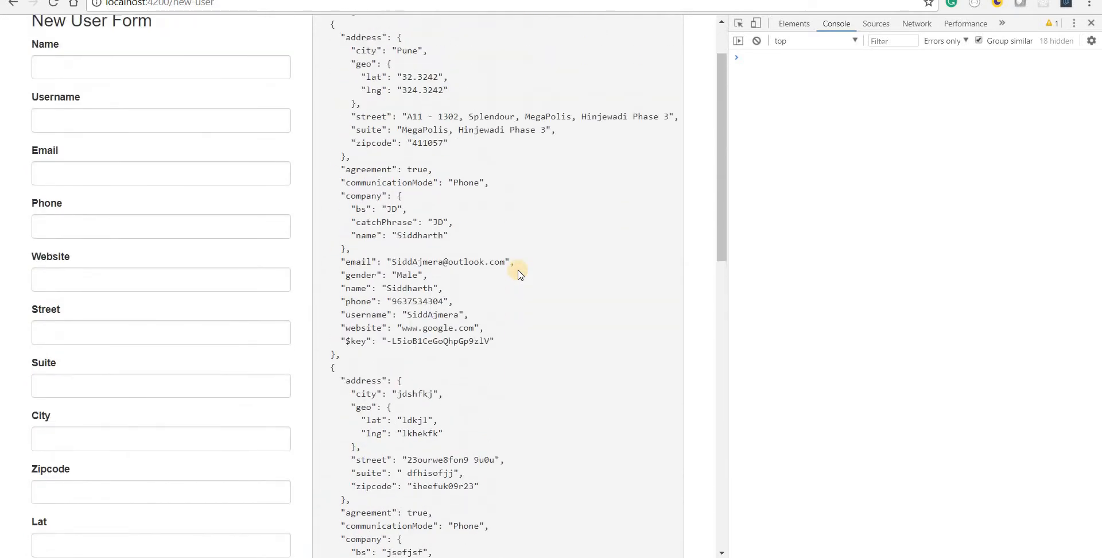
{"action": "scroll", "scroll_direction": "down", "scroll_amount": 3}
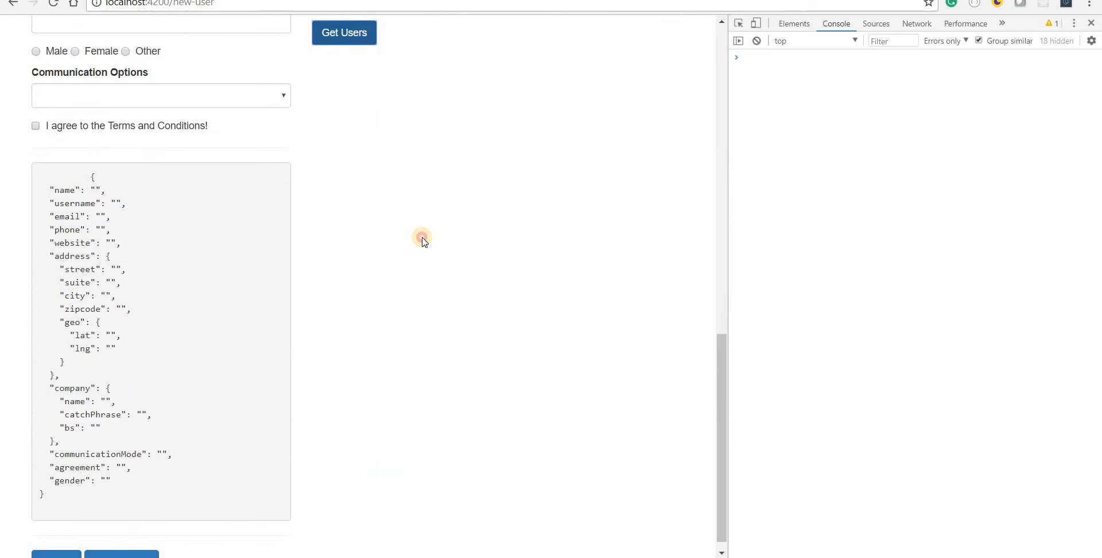
{"action": "left_click", "coordinate": [344, 32]}
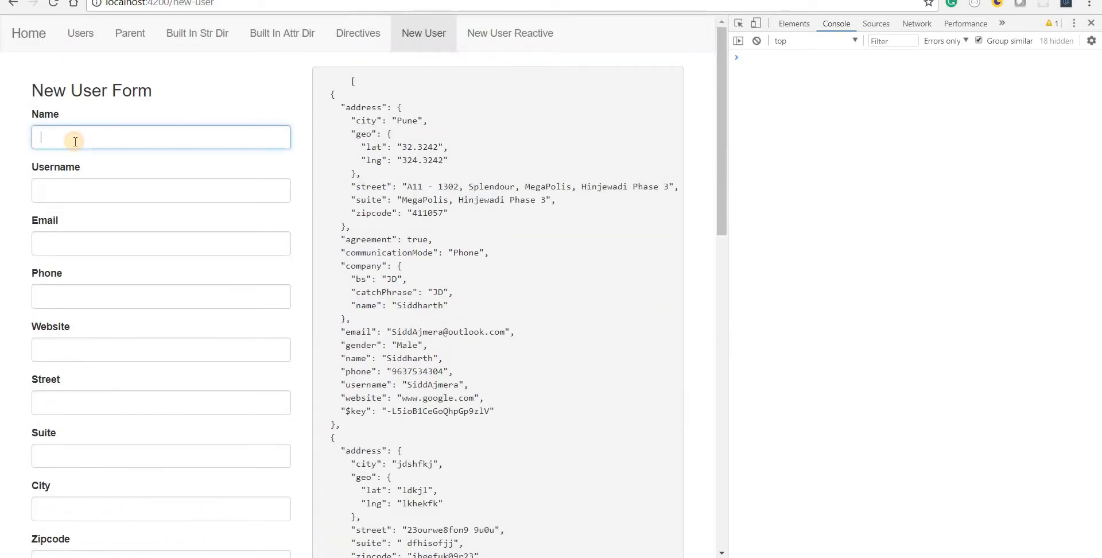
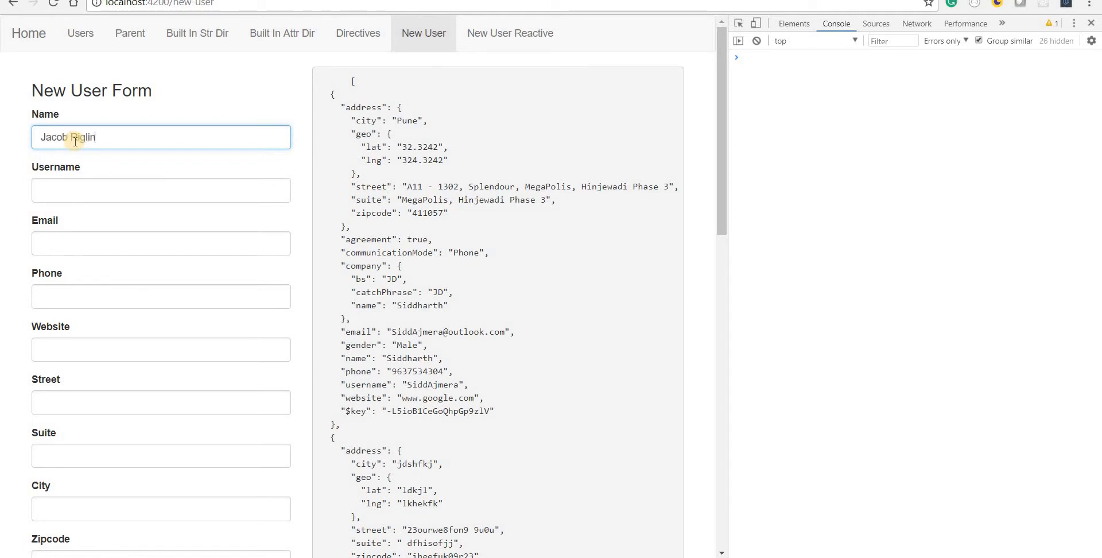
{"action": "scroll", "scroll_direction": "down", "scroll_amount": 3}
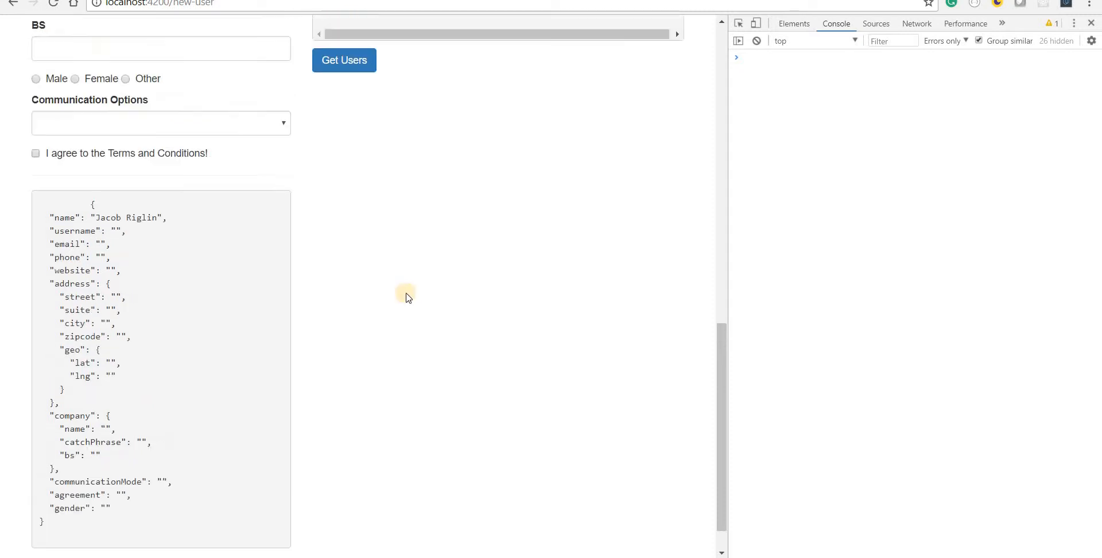
{"action": "left_click", "coordinate": [344, 60]}
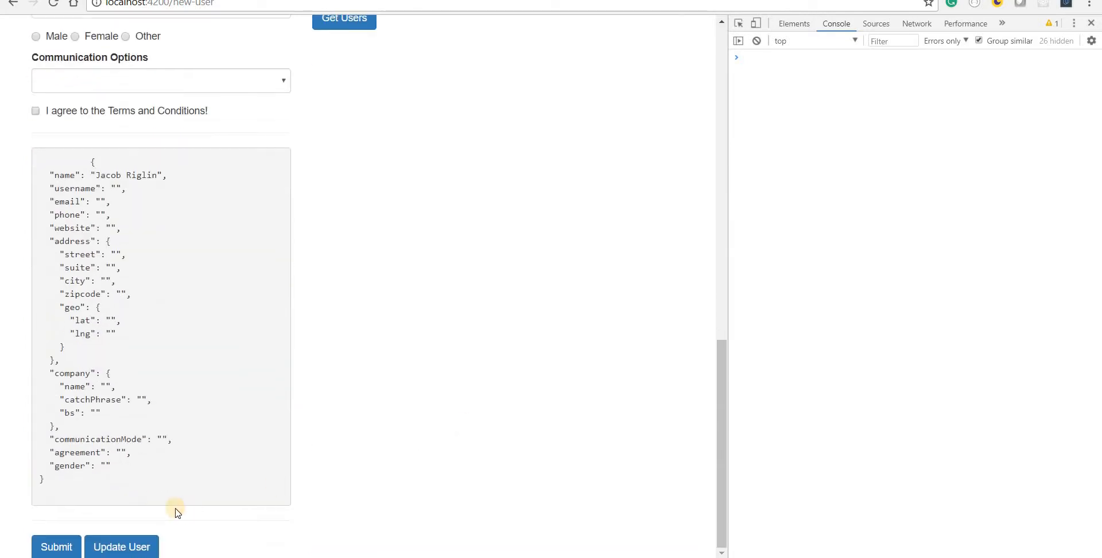
Try Update User and inspect the resulting TypeError in DevTools
{"action": "left_click", "coordinate": [121, 547]}
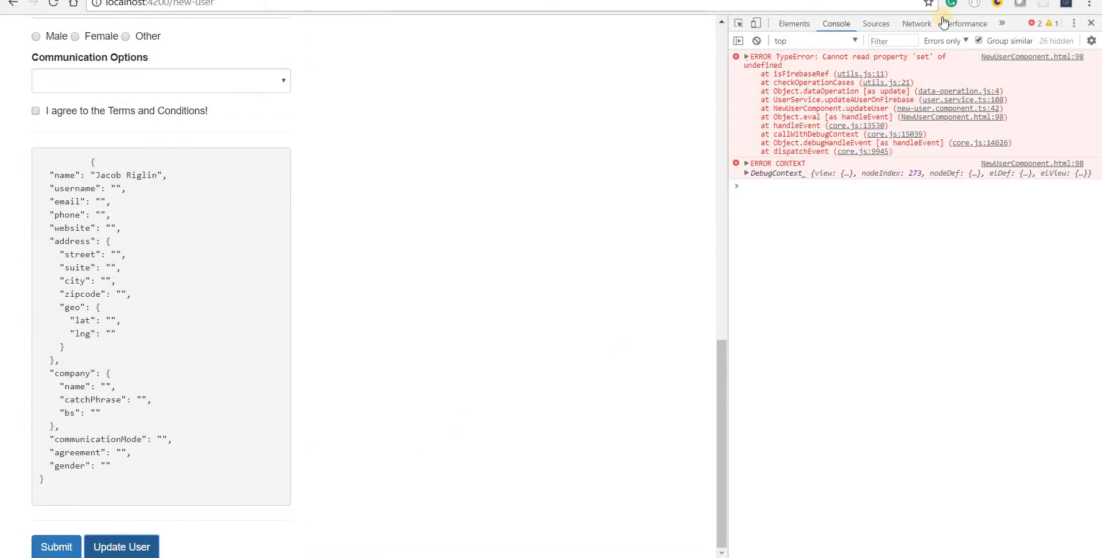
{"action": "mouse_move", "coordinate": [862, 75]}
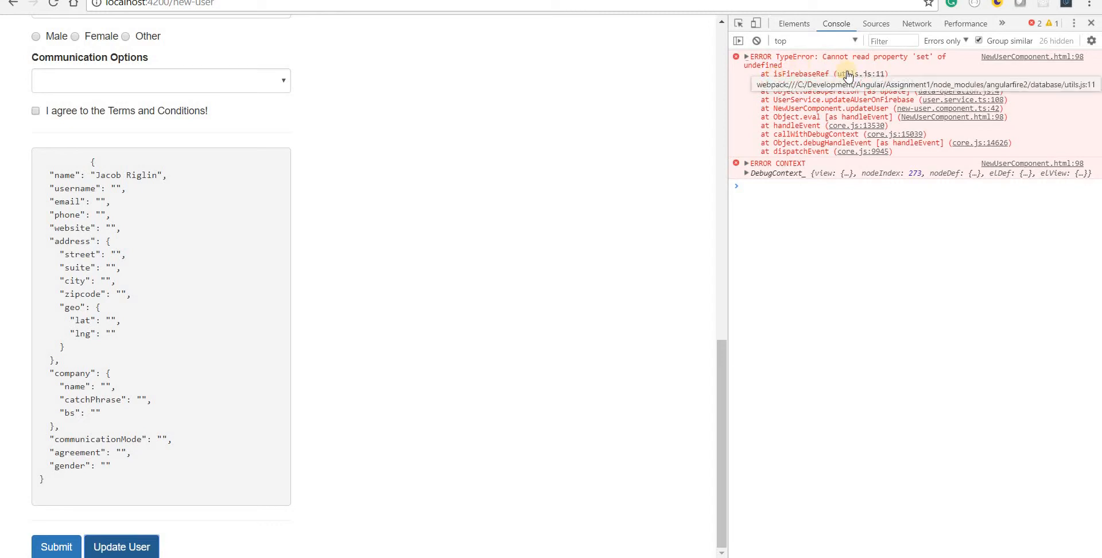
{"action": "mouse_move", "coordinate": [936, 75]}
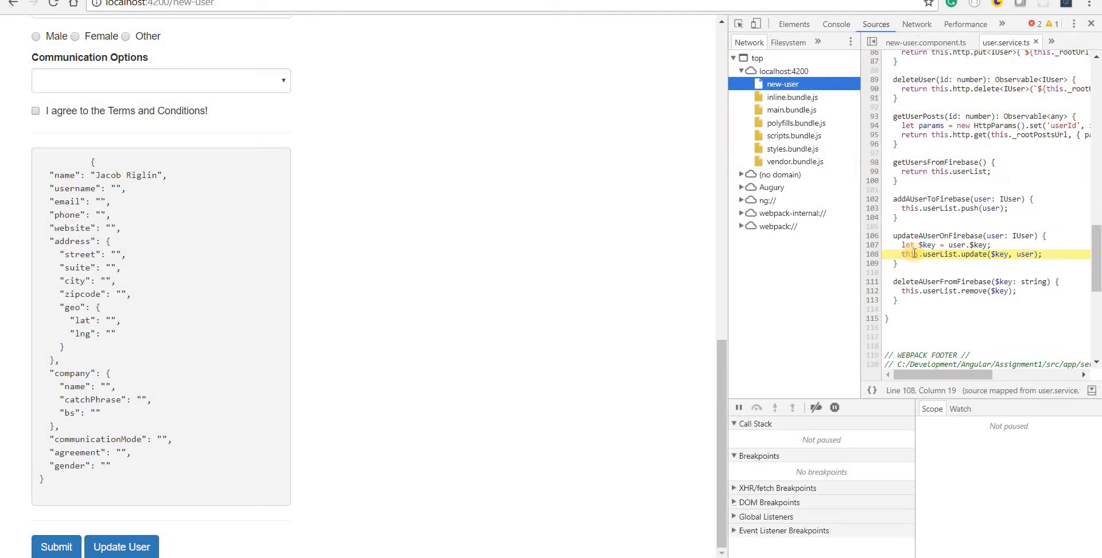
{"action": "left_click", "coordinate": [985, 253]}
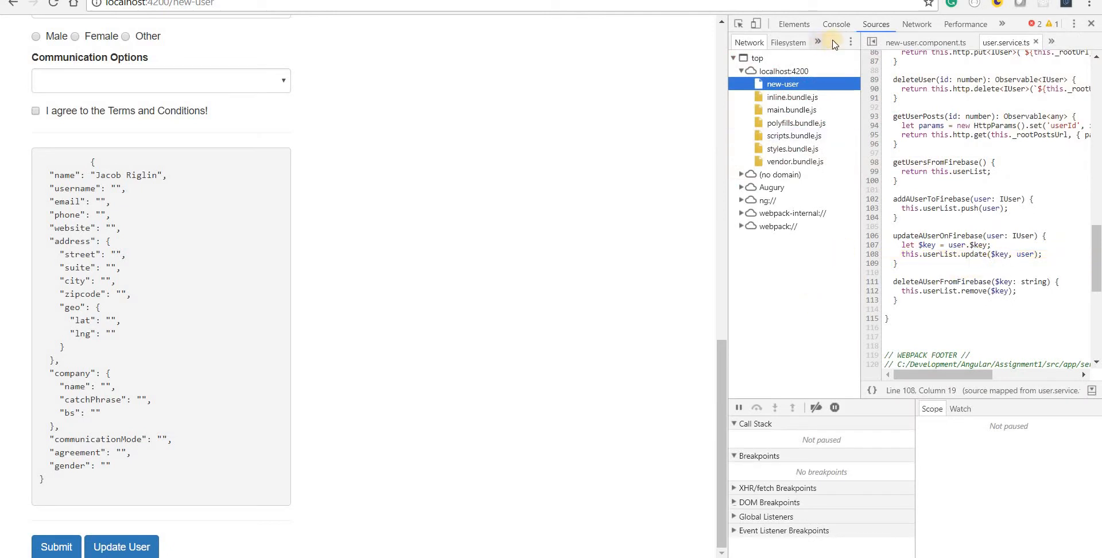
{"action": "left_click", "coordinate": [836, 23]}
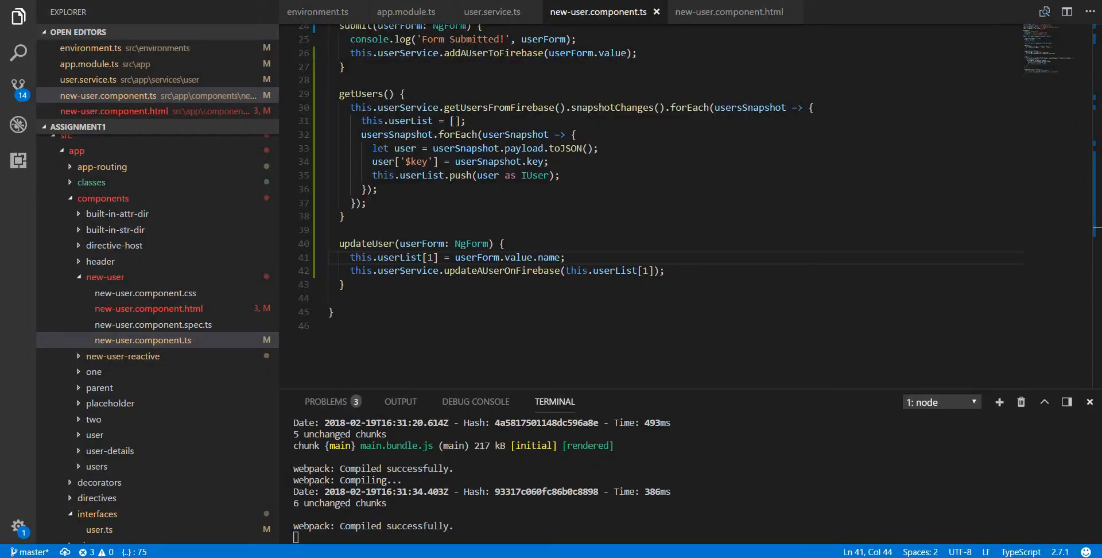
{"action": "mouse_move", "coordinate": [410, 257]}
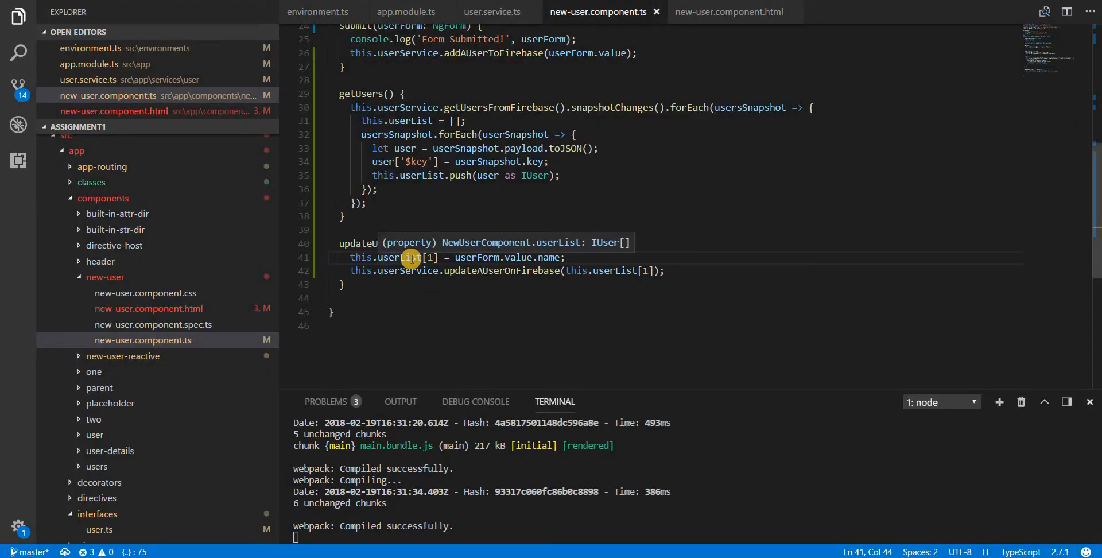
{"action": "mouse_move", "coordinate": [433, 291]}
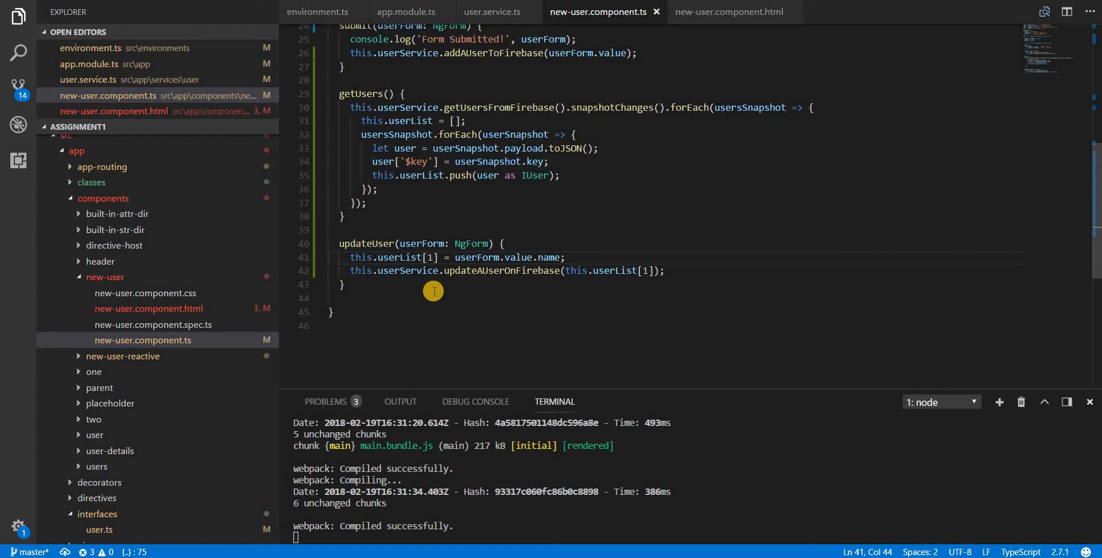
Change the assignment target to this.userList[1].name in updateUser
{"action": "left_click", "coordinate": [432, 257]}
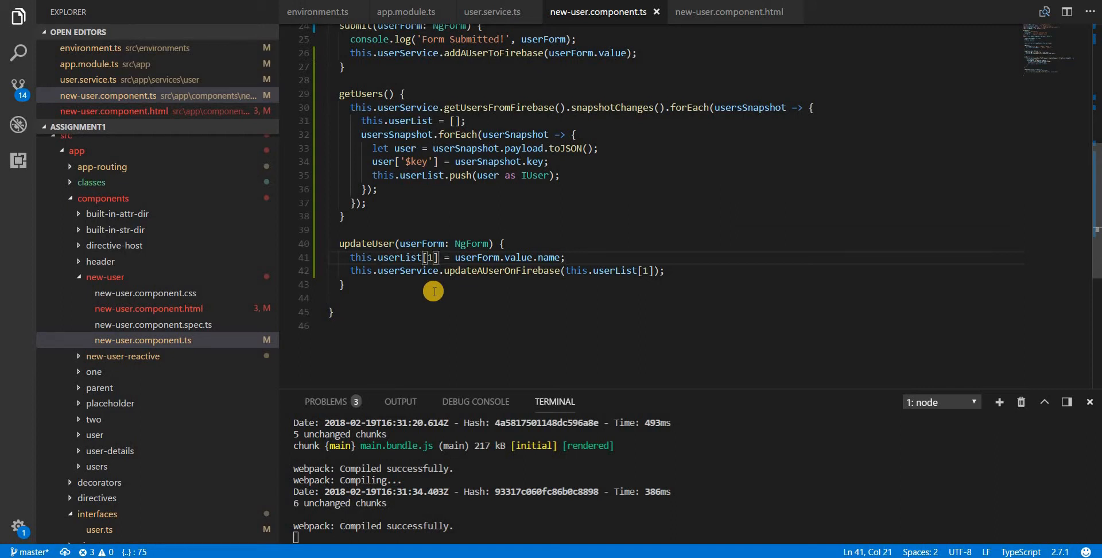
{"action": "type", "text": "."}
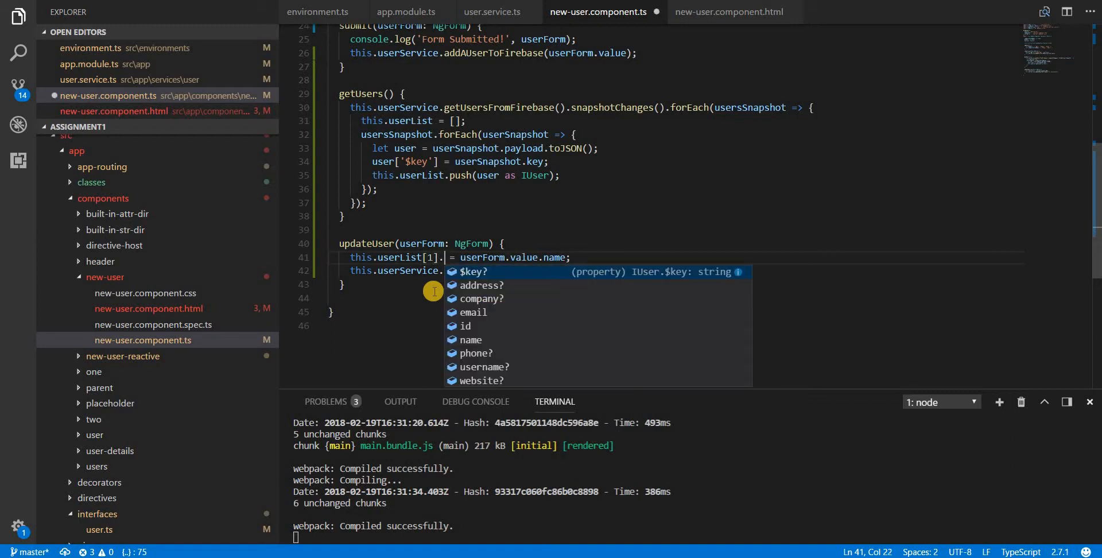
{"action": "type", "text": "name"}
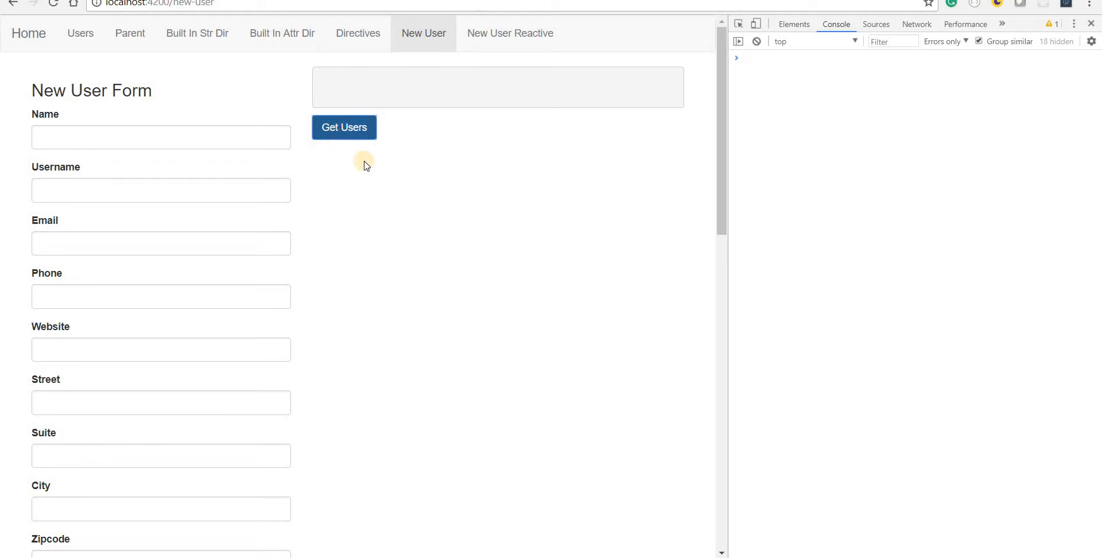
Reload users, retry Update User, and highlight the invalid $key in the Firebase error
{"action": "left_click", "coordinate": [344, 128]}
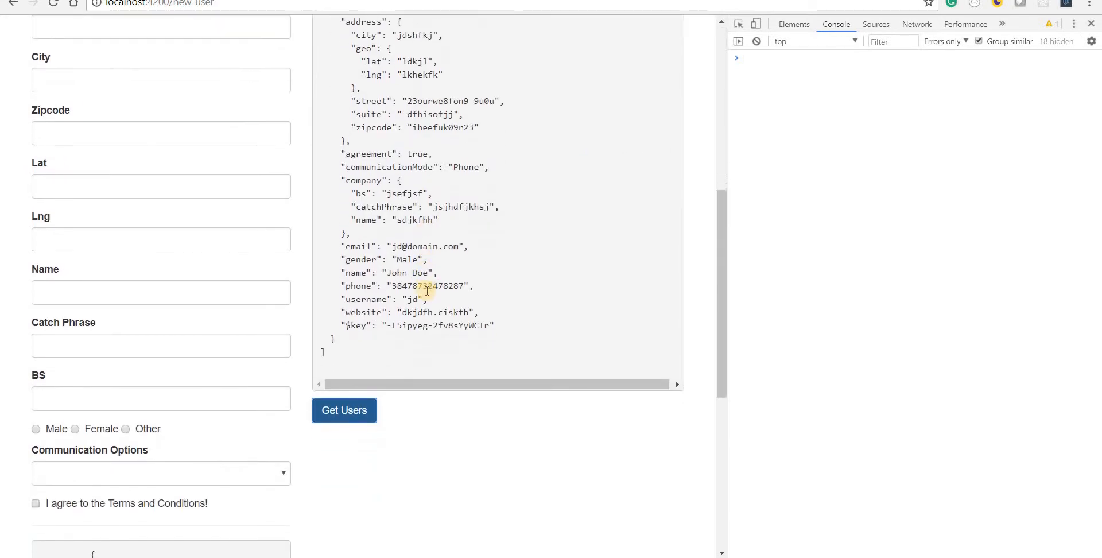
{"action": "scroll", "scroll_direction": "down", "scroll_amount": 3}
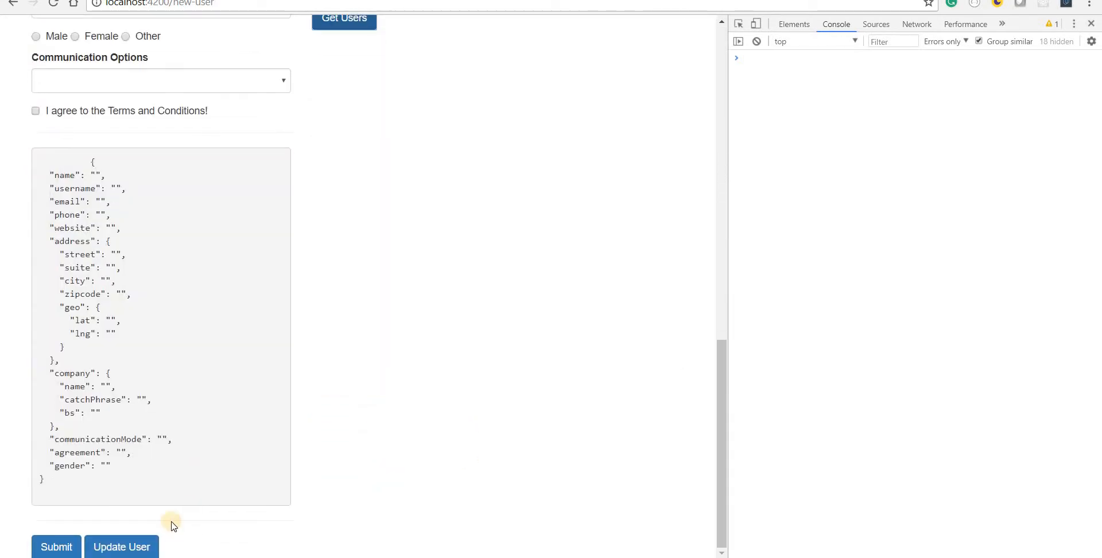
{"action": "left_click", "coordinate": [122, 547]}
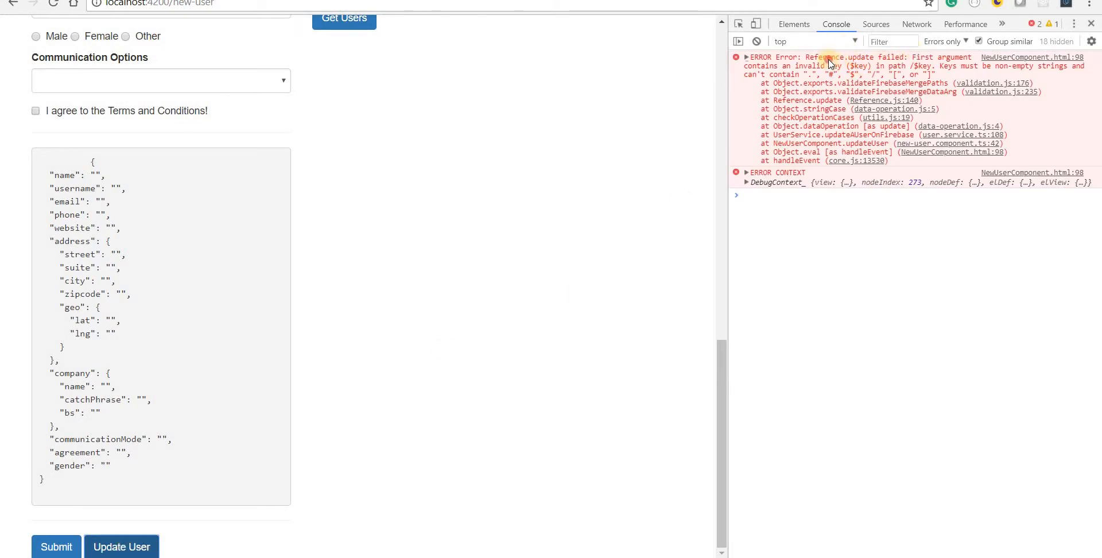
{"action": "left_click", "coordinate": [746, 57]}
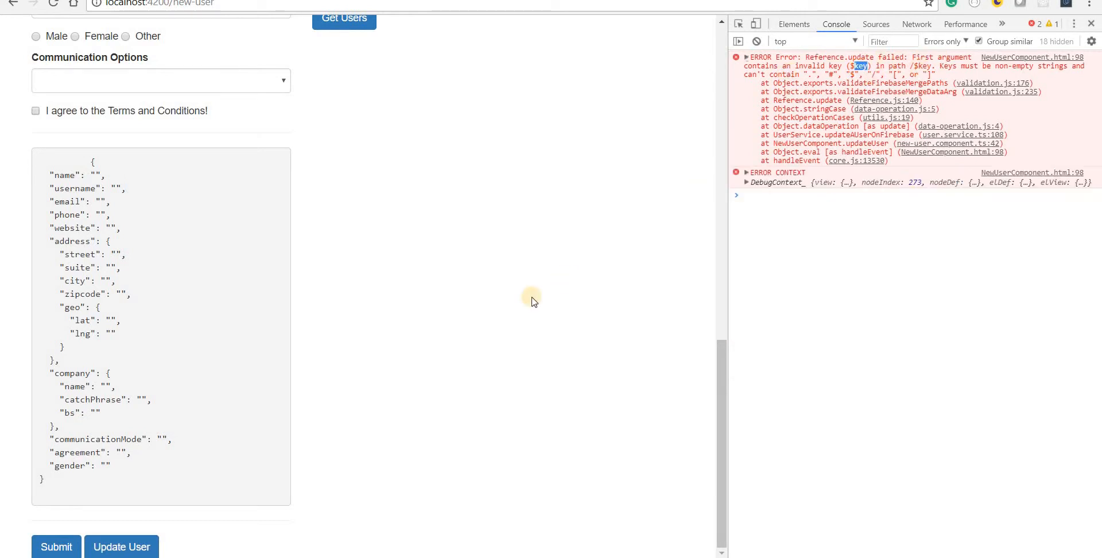
{"action": "mouse_move", "coordinate": [530, 295]}
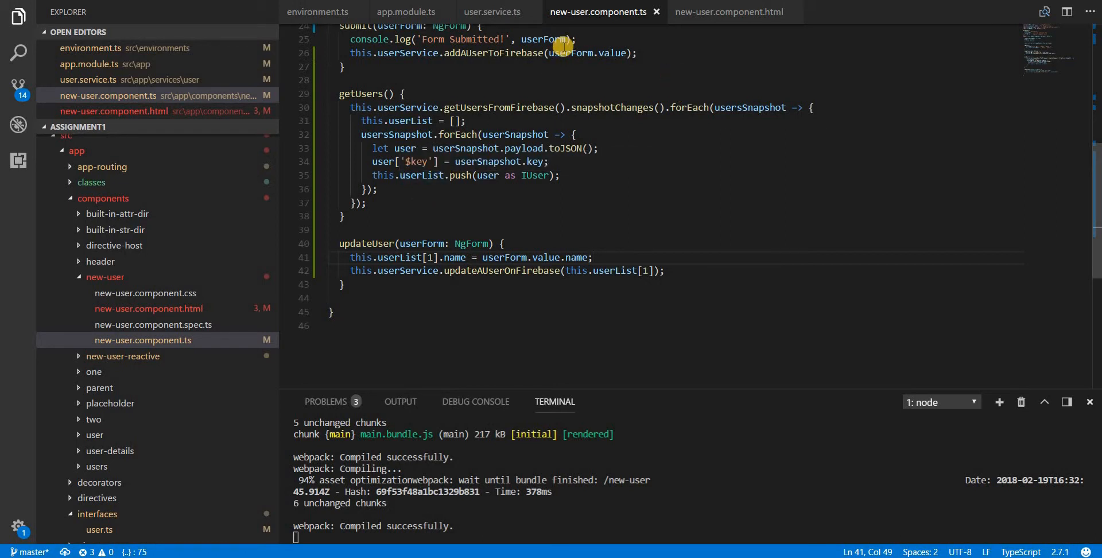
Add 'delete user.$key;' before the update call in user.service.ts and save
{"action": "left_click", "coordinate": [492, 12]}
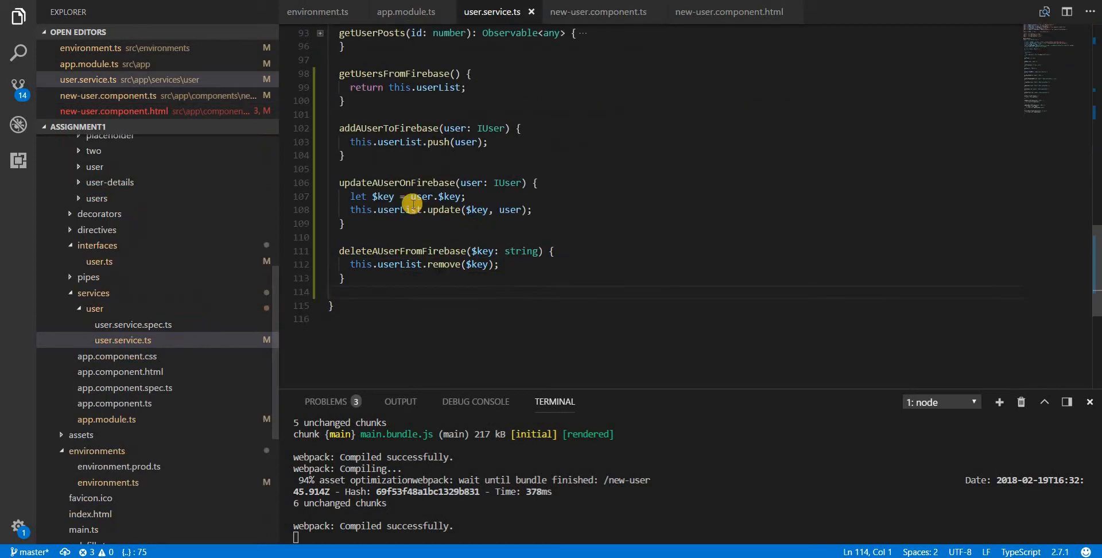
{"action": "double_click", "coordinate": [385, 197]}
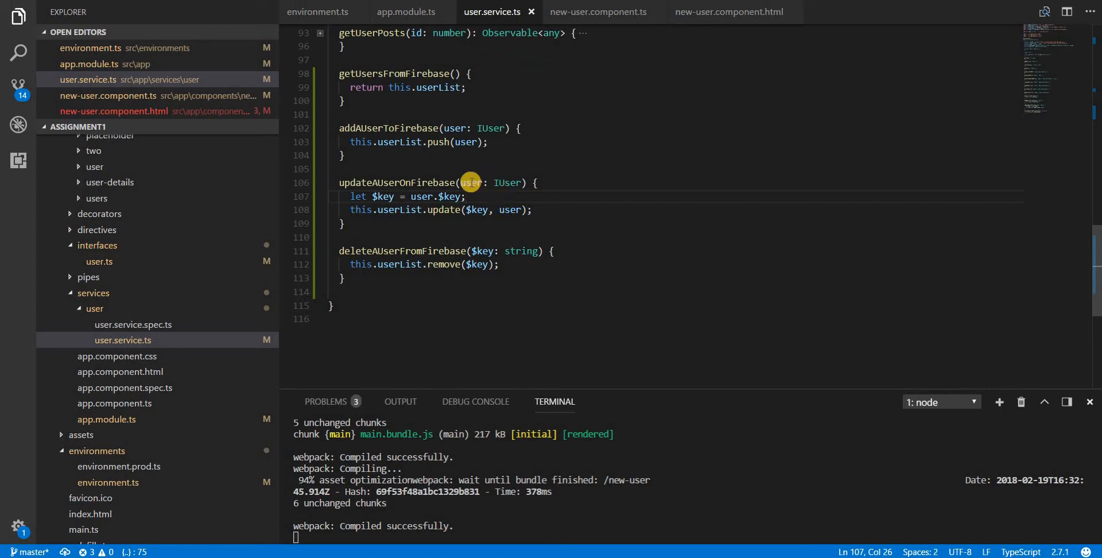
{"action": "double_click", "coordinate": [470, 183]}
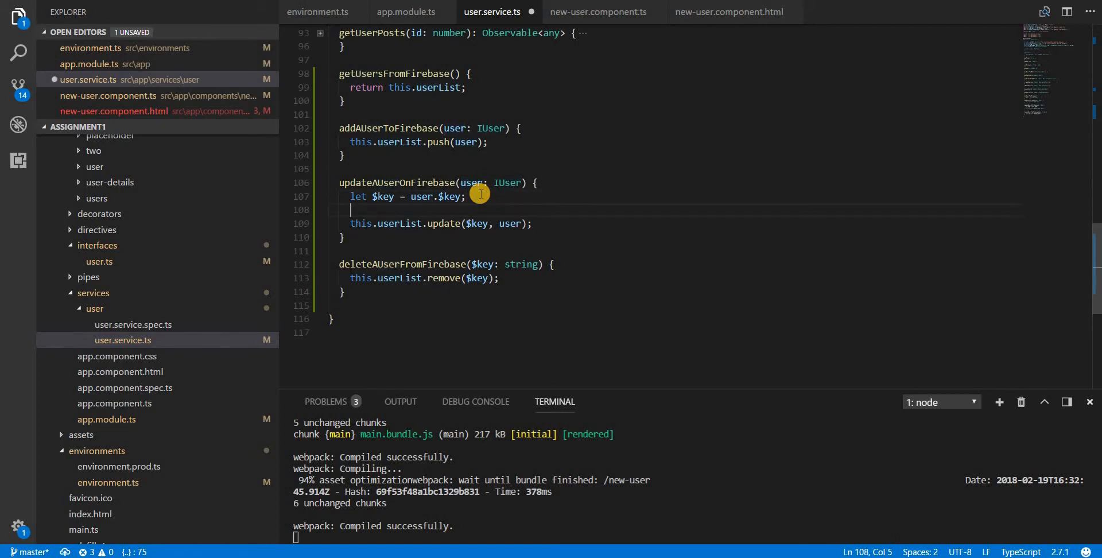
{"action": "type", "text": "delete"}
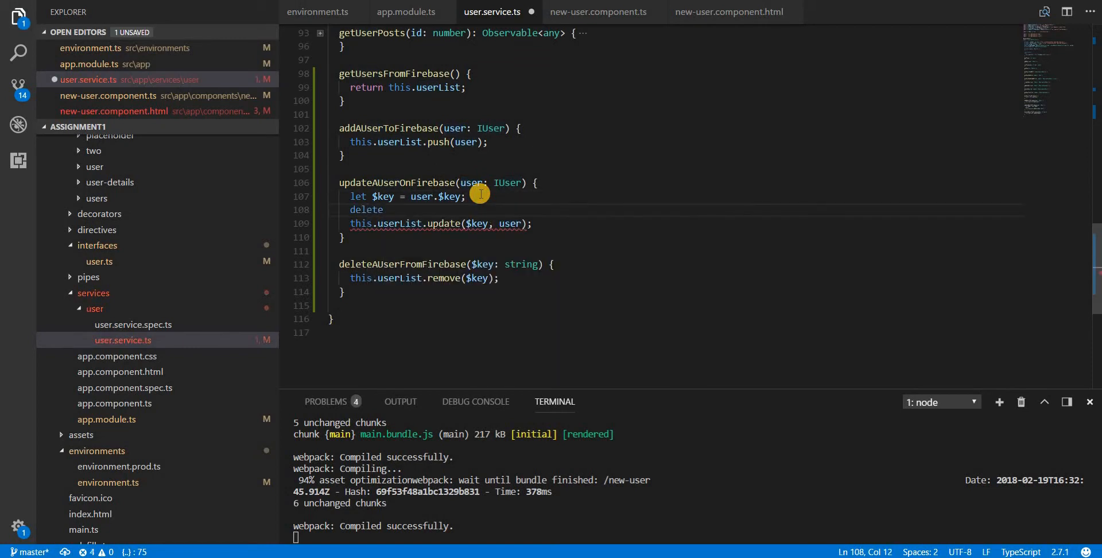
{"action": "type", "text": "user.key"}
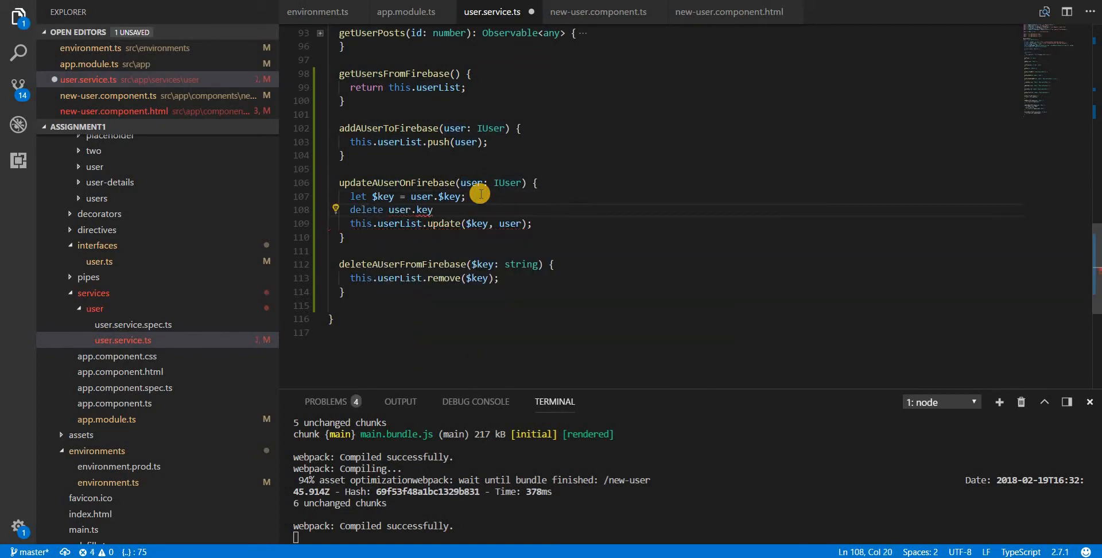
{"action": "type", "text": "@"}
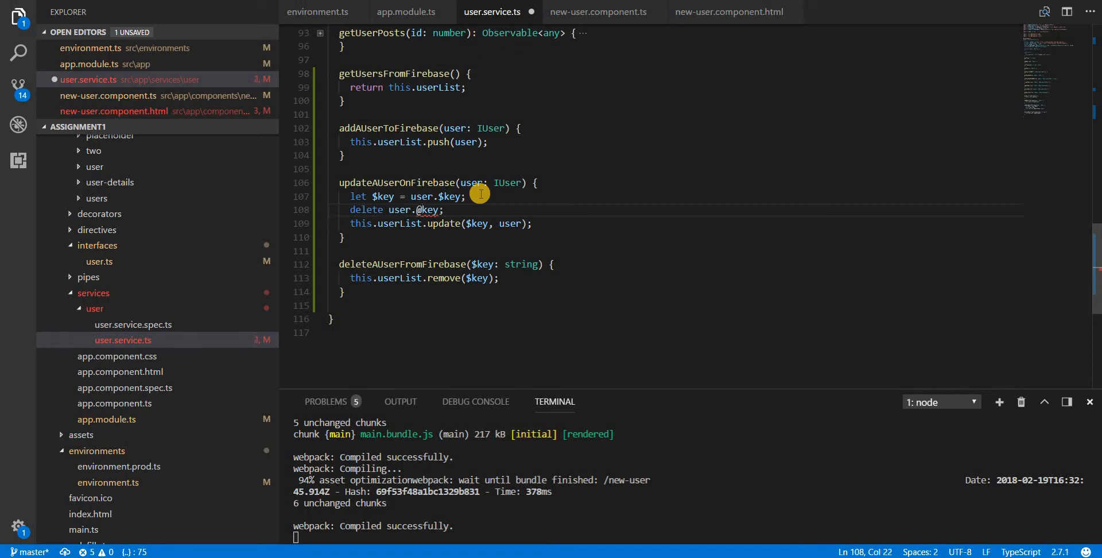
{"action": "key", "text": "BackSpace"}
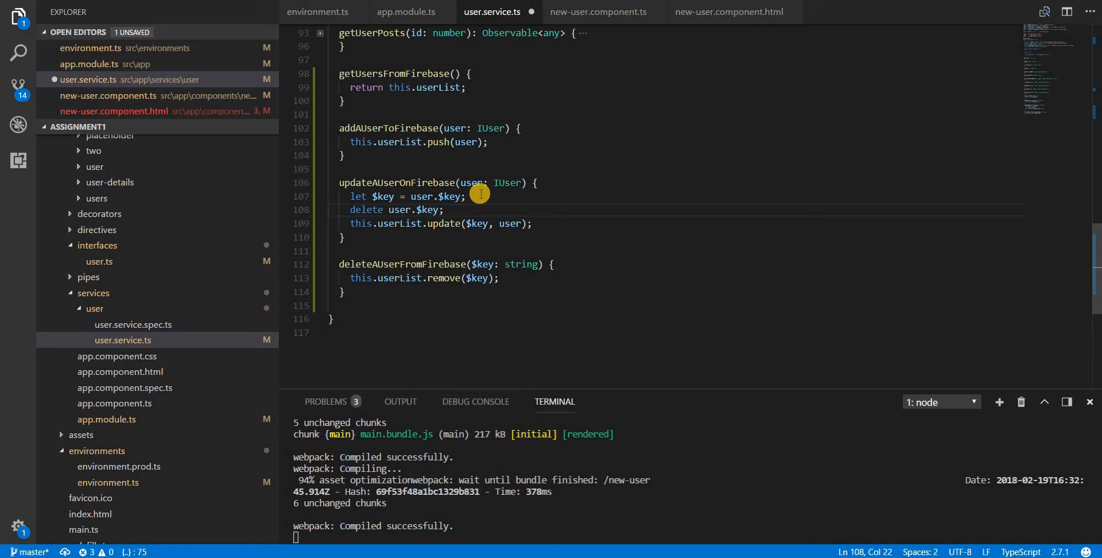
{"action": "triple_click", "coordinate": [397, 210]}
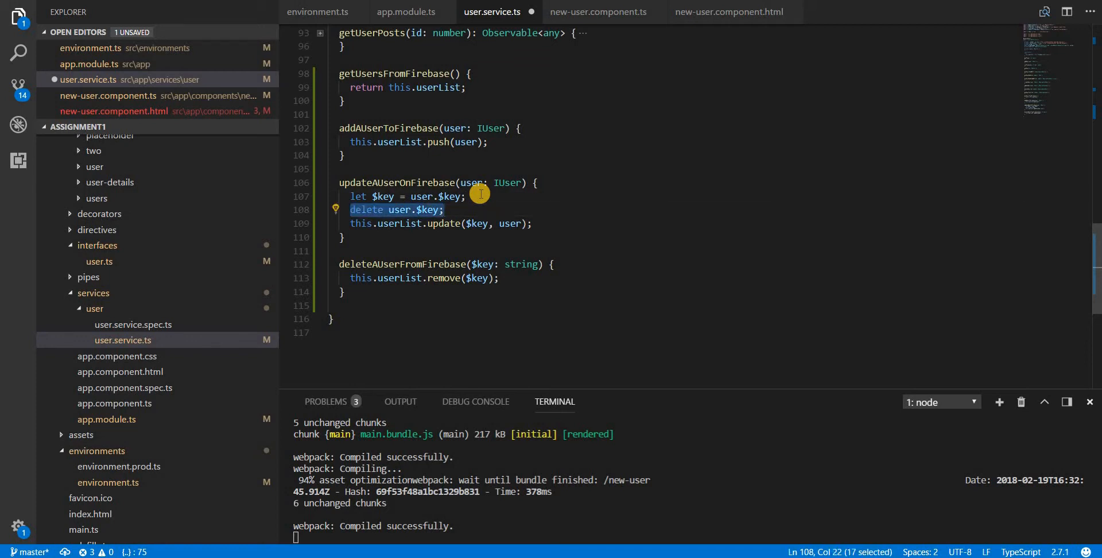
{"action": "key", "text": "ctrl+s"}
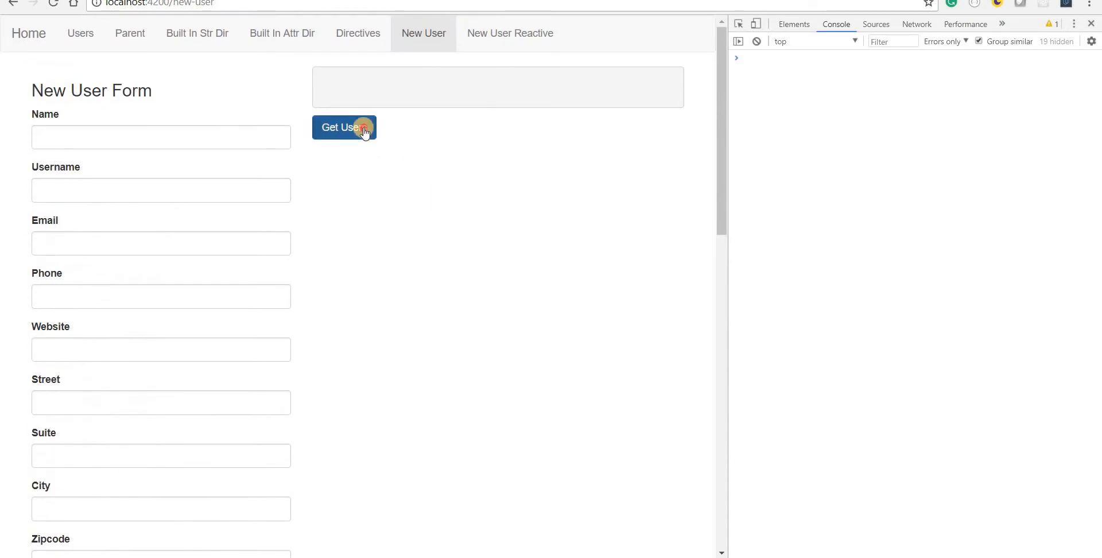
{"action": "left_click", "coordinate": [344, 128]}
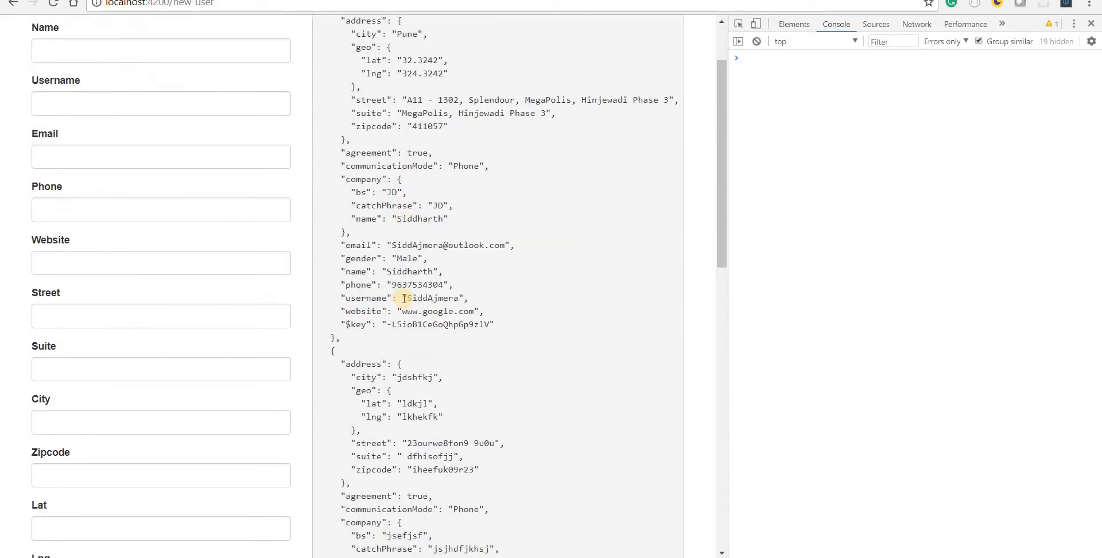
{"action": "scroll", "scroll_direction": "down", "scroll_amount": 3}
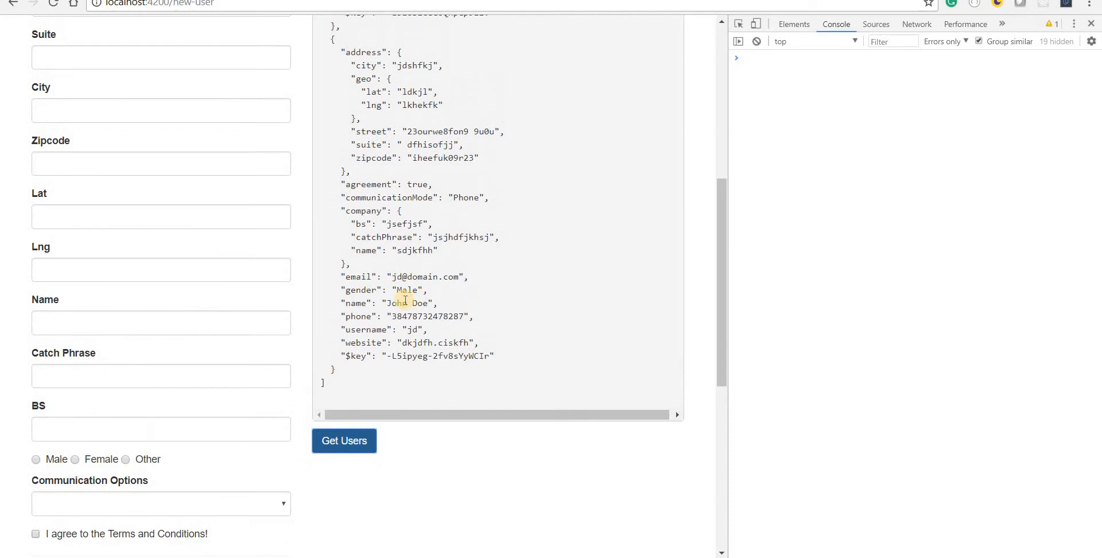
{"action": "mouse_move", "coordinate": [96, 281]}
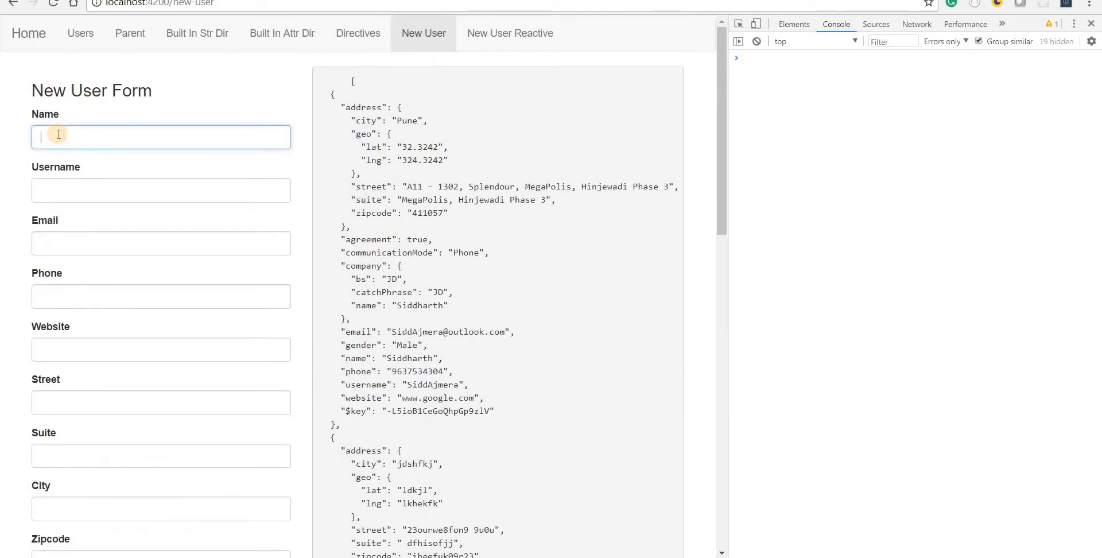
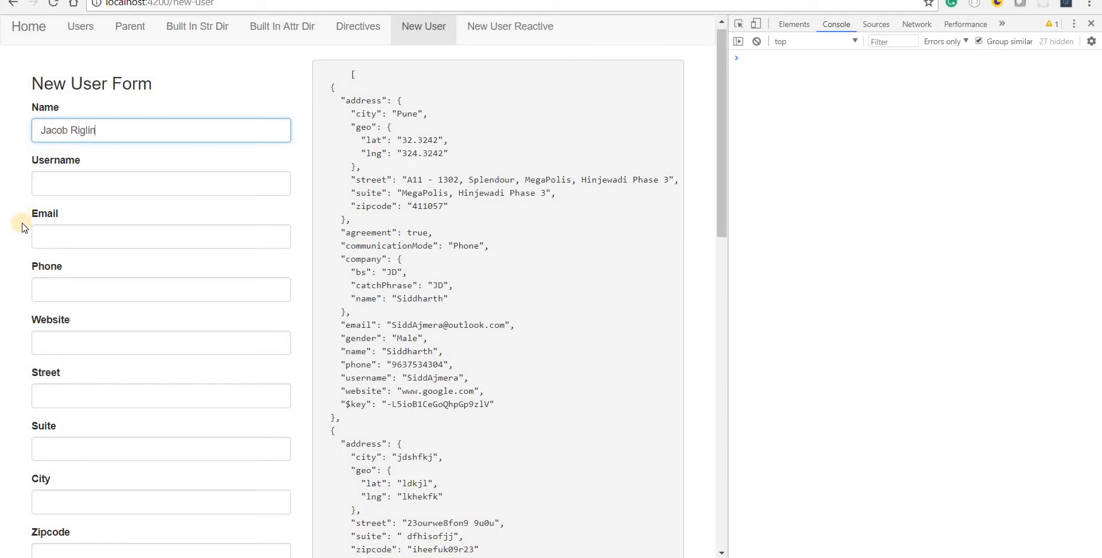
{"action": "scroll", "scroll_direction": "down", "scroll_amount": 3}
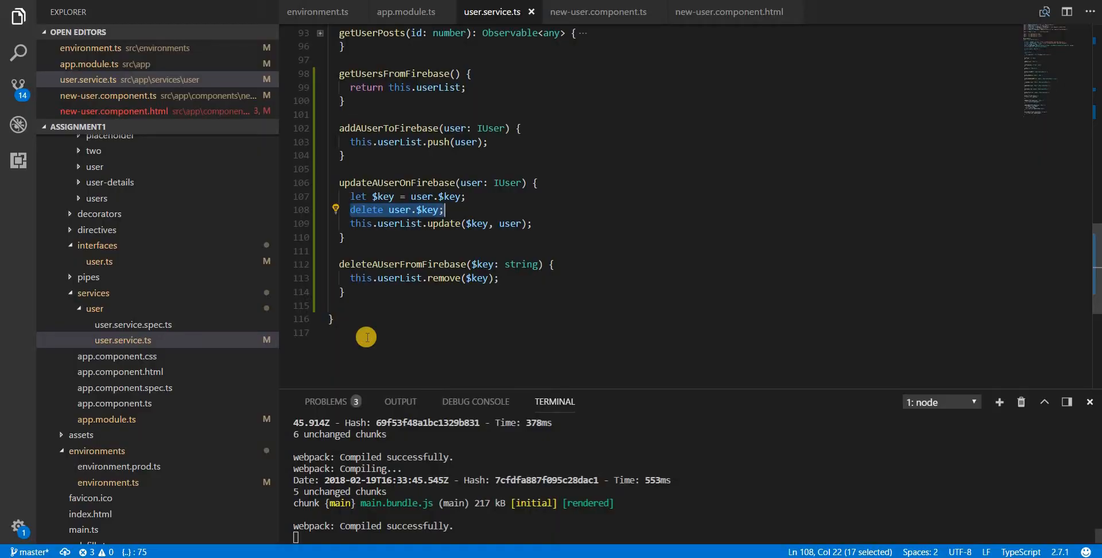
{"action": "mouse_move", "coordinate": [730, 12]}
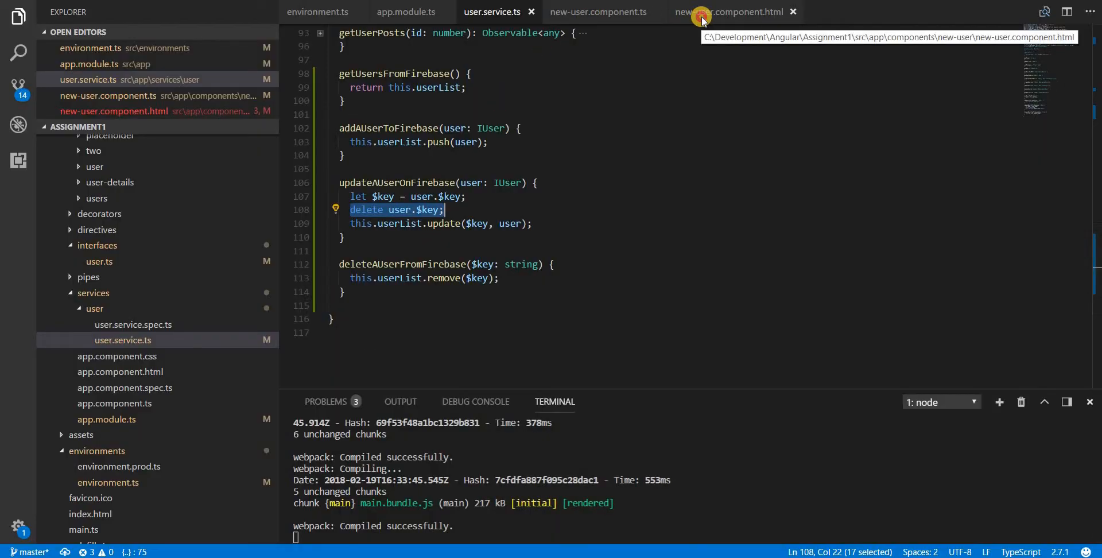
Turn the copied Update User button into a Delete User button calling deleteUser()
{"action": "left_click", "coordinate": [731, 12]}
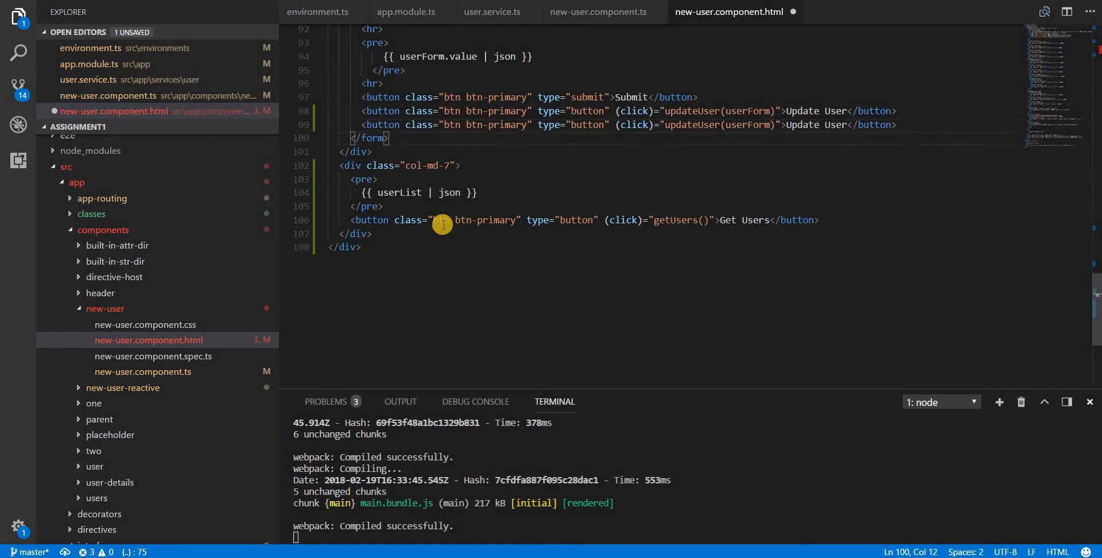
{"action": "left_click", "coordinate": [661, 125]}
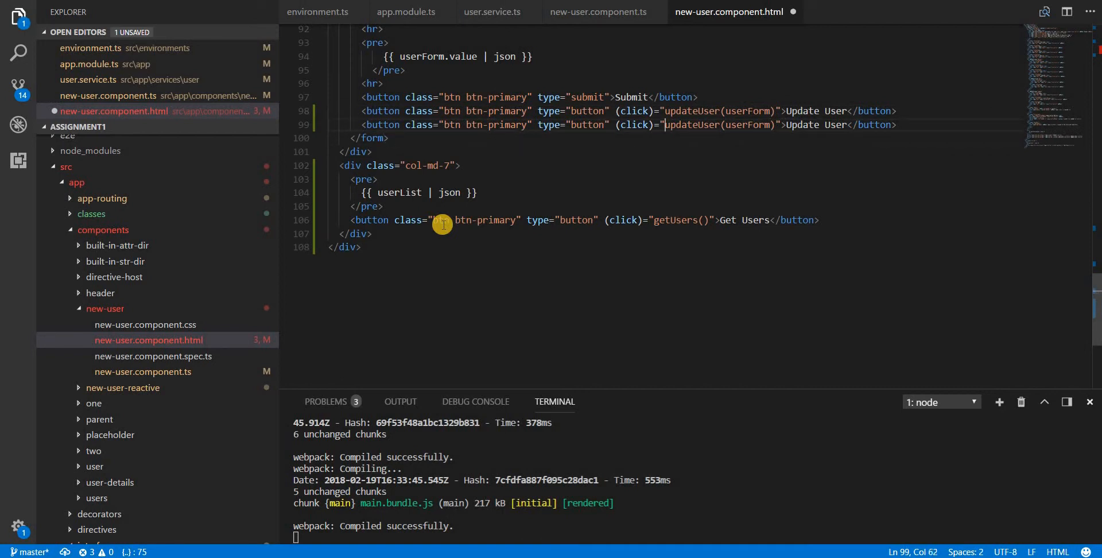
{"action": "double_click", "coordinate": [678, 125]}
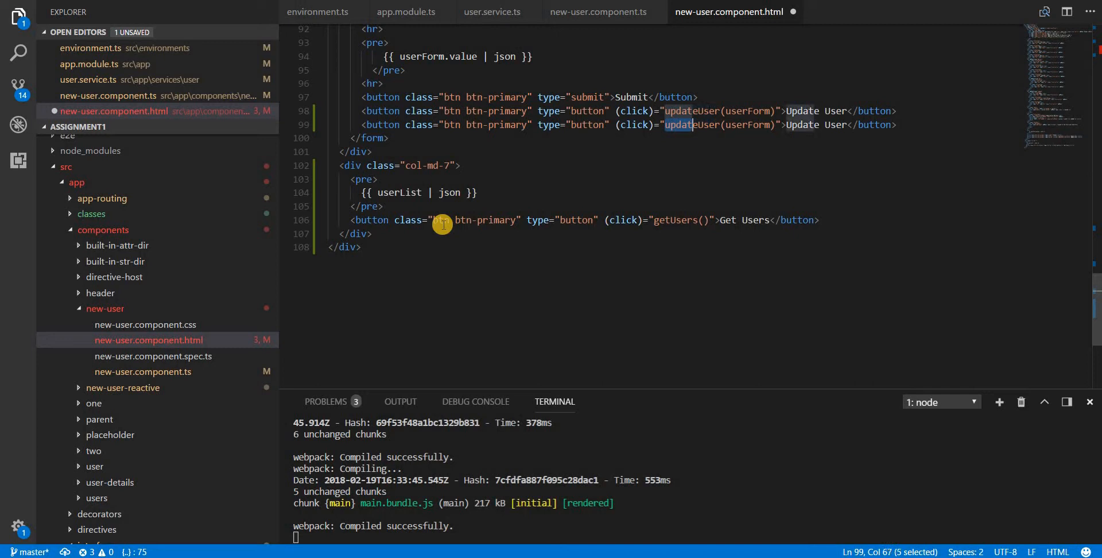
{"action": "key", "text": "shift+Right"}
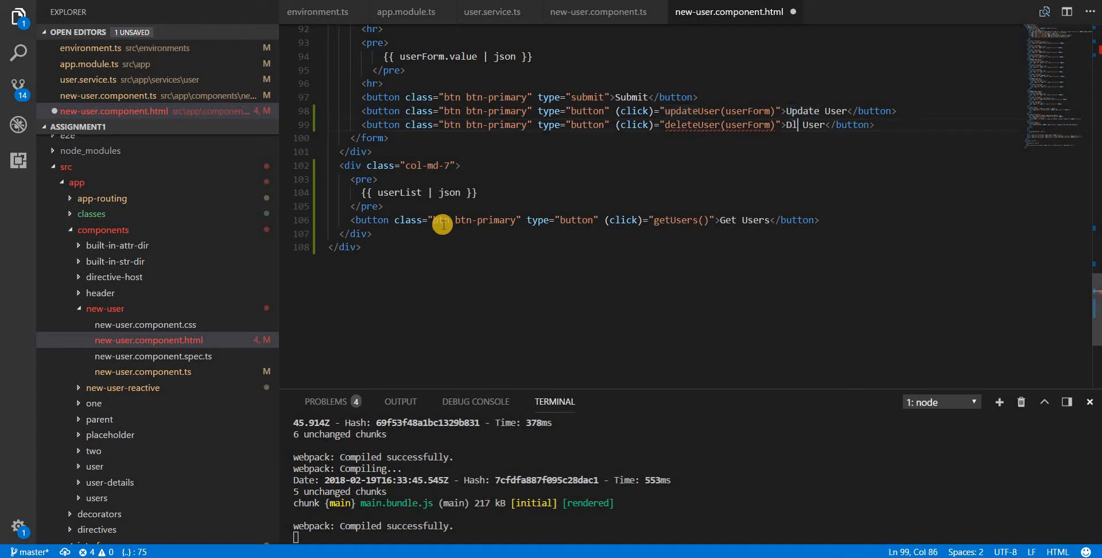
{"action": "type", "text": "elete"}
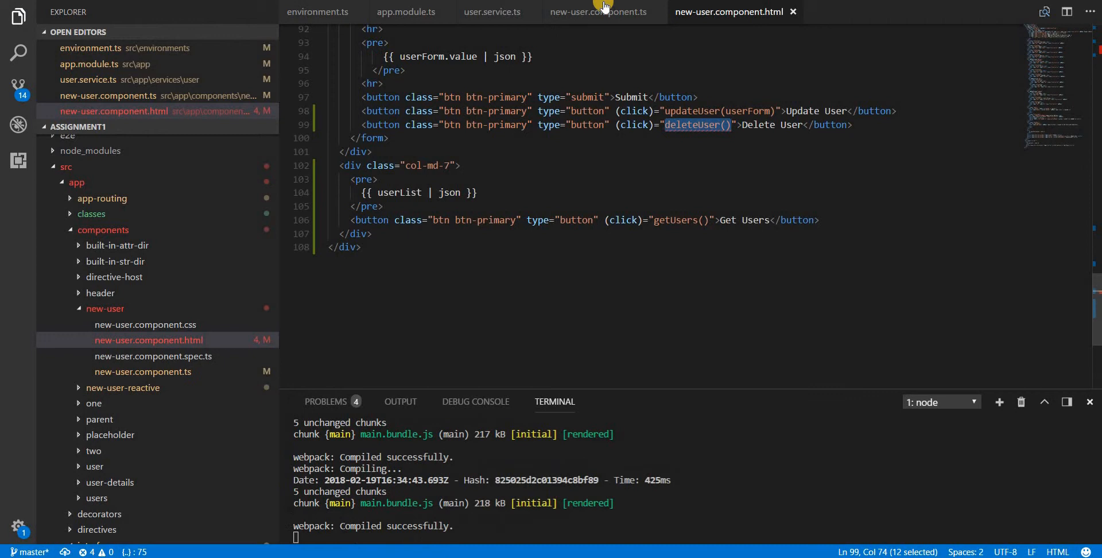
Add deleteUser() calling userService.deleteAUserFromFirebase(this.userList[1].$key) in new-user.component.ts
{"action": "left_click", "coordinate": [597, 12]}
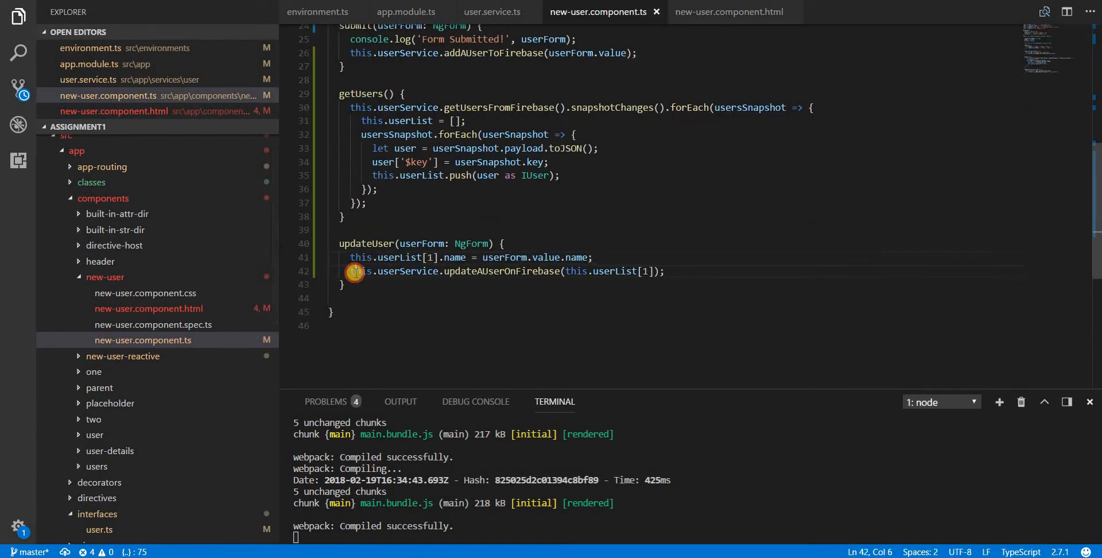
{"action": "type", "text": "deleteUser() {"}
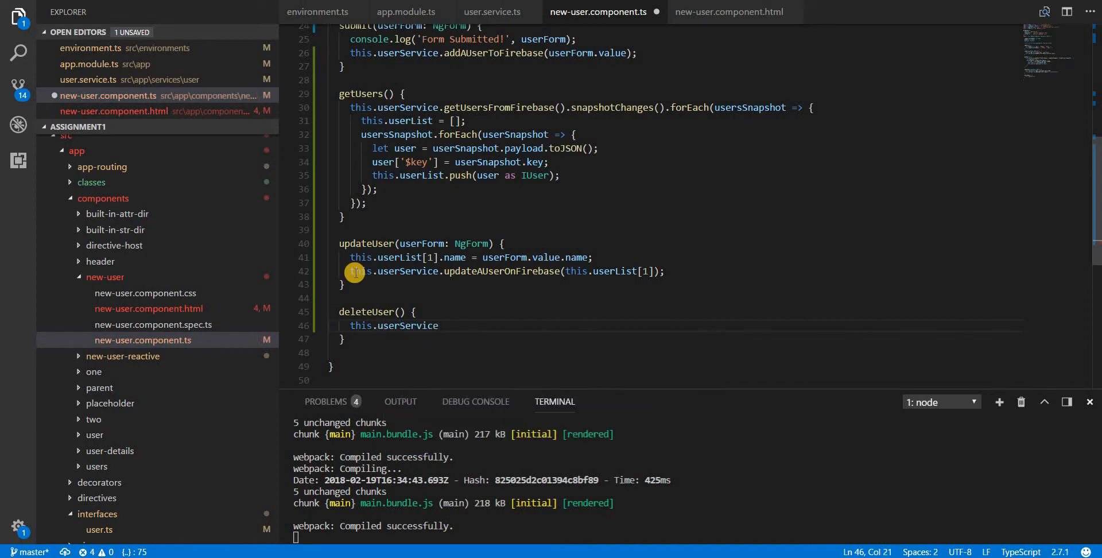
{"action": "type", "text": ".deleteAUserFromFirebase(this."}
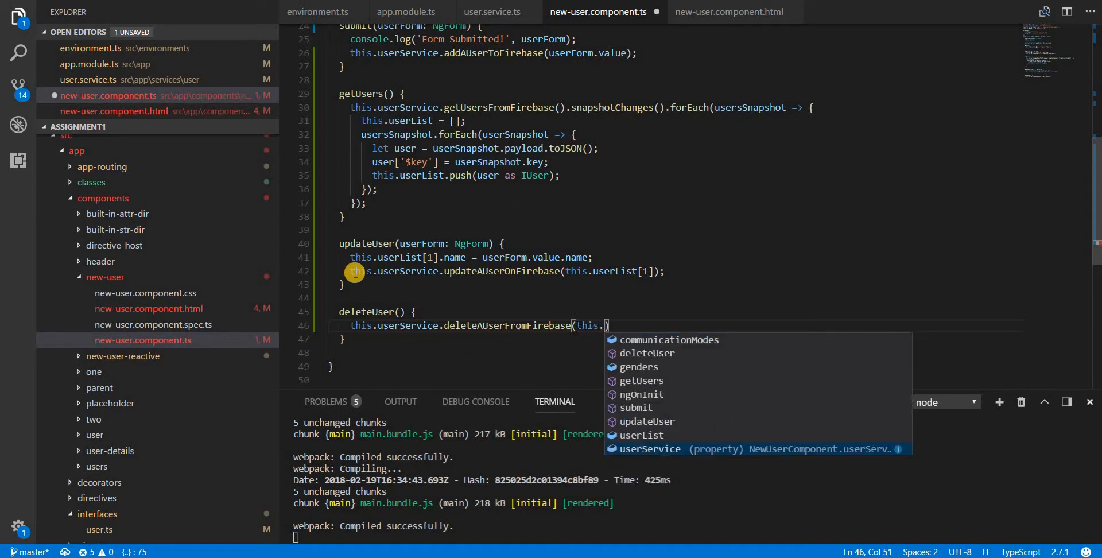
{"action": "type", "text": "user"}
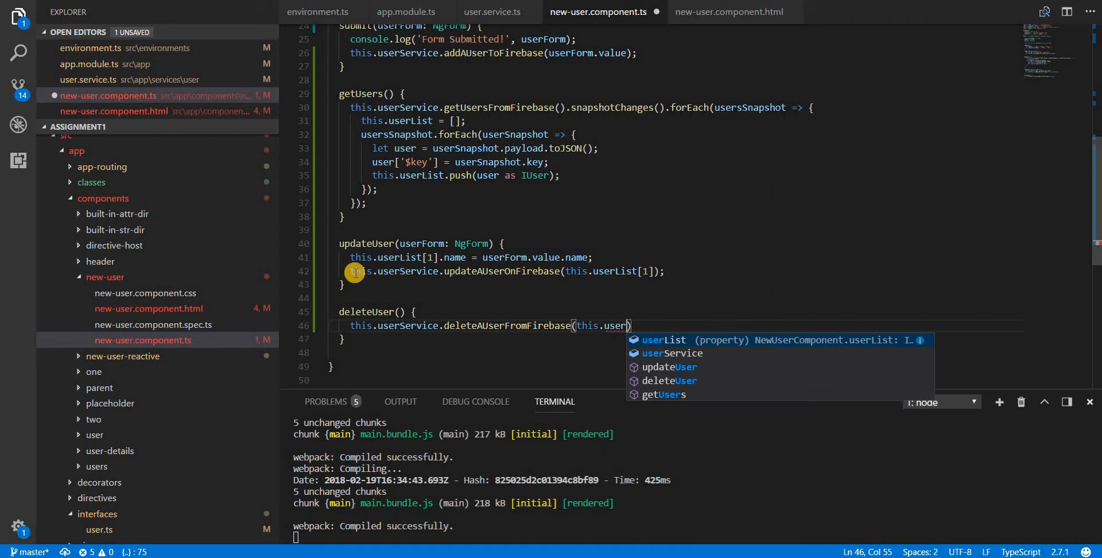
{"action": "type", "text": "List"}
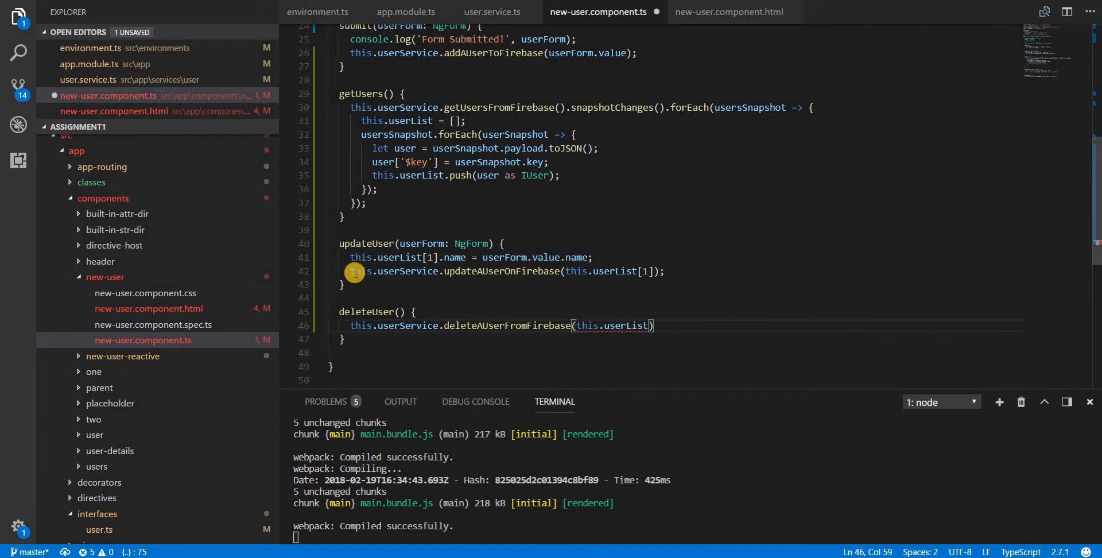
{"action": "type", "text": "[1].$key"}
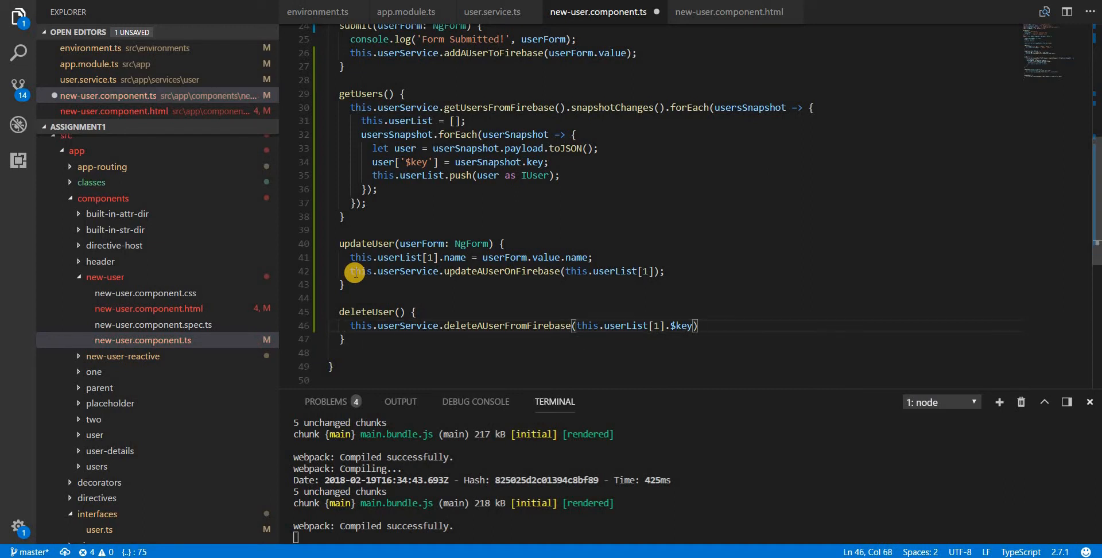
{"action": "key", "text": "alt+tab"}
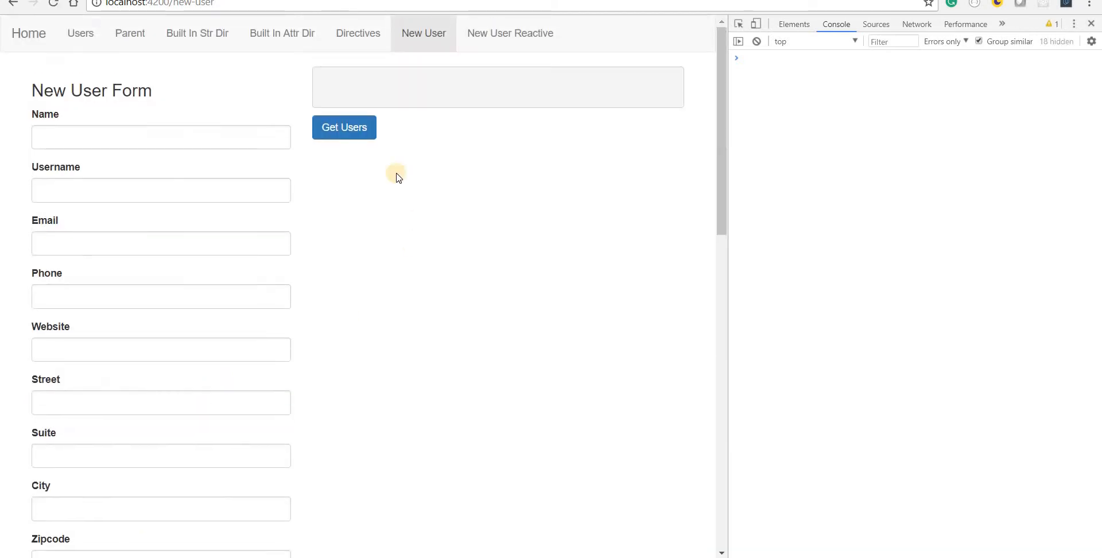
Reload users to confirm the second user's new name, then delete that user, leaving only Siddharth
{"action": "left_click", "coordinate": [343, 127]}
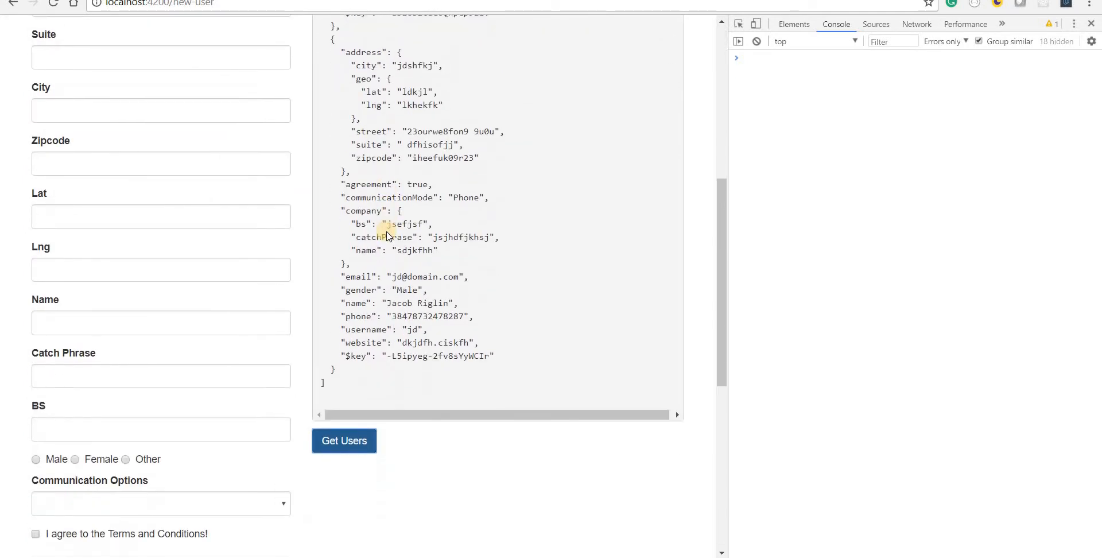
{"action": "scroll", "scroll_direction": "down", "scroll_amount": 3}
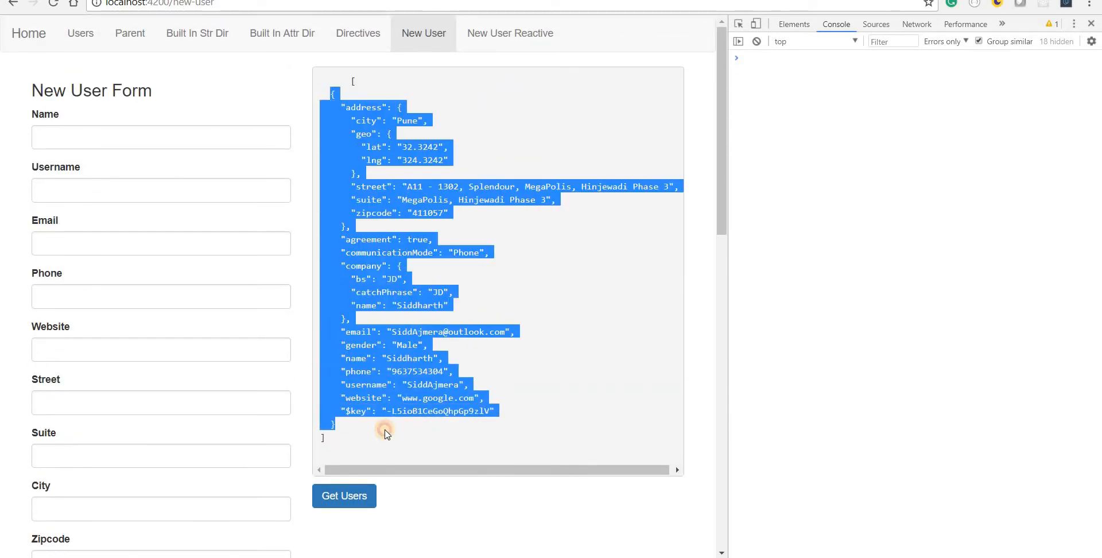
{"action": "left_click", "coordinate": [386, 431]}
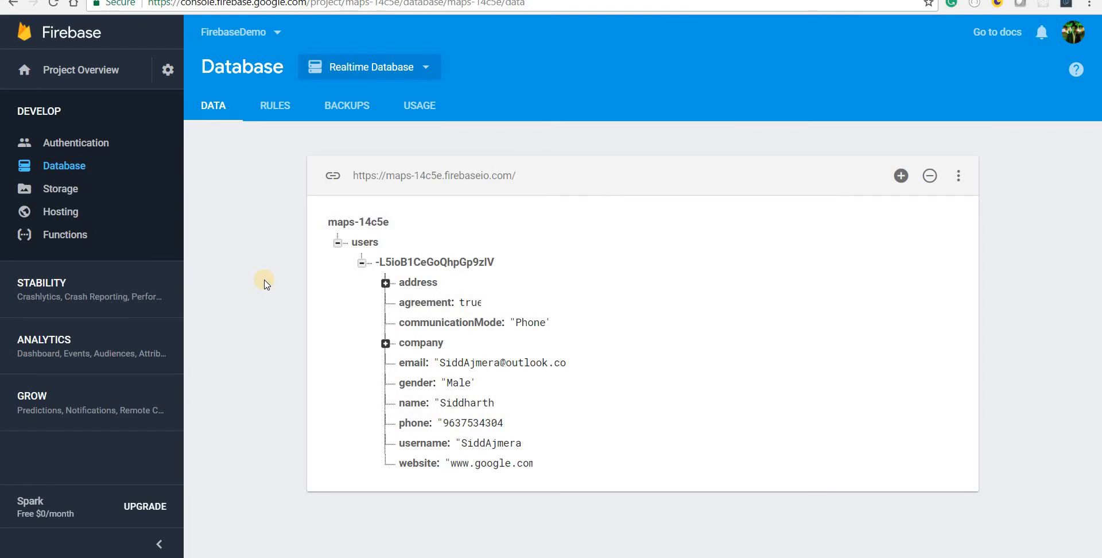
{"action": "mouse_move", "coordinate": [266, 138]}
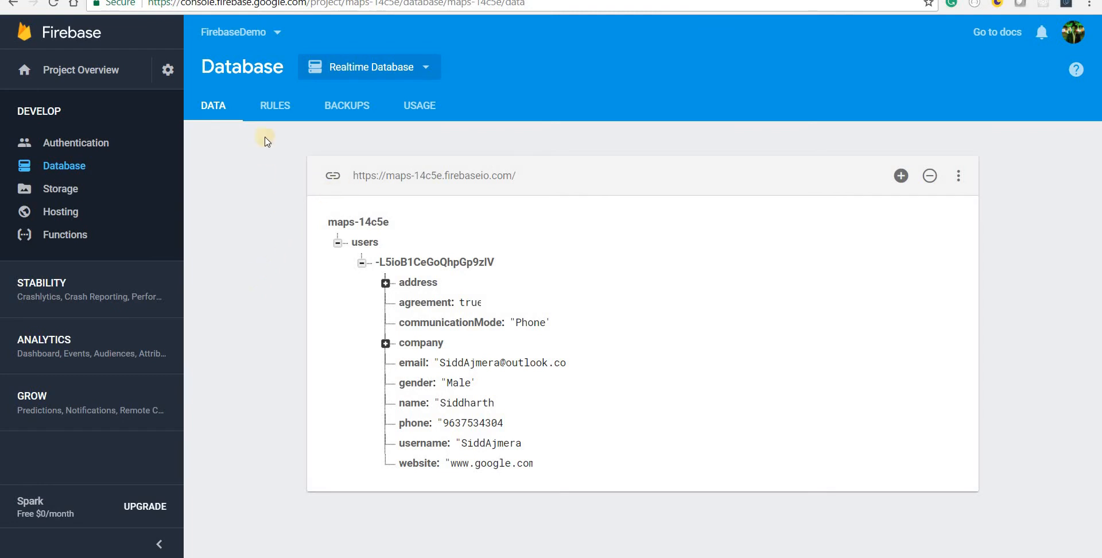
{"action": "mouse_move", "coordinate": [262, 214]}
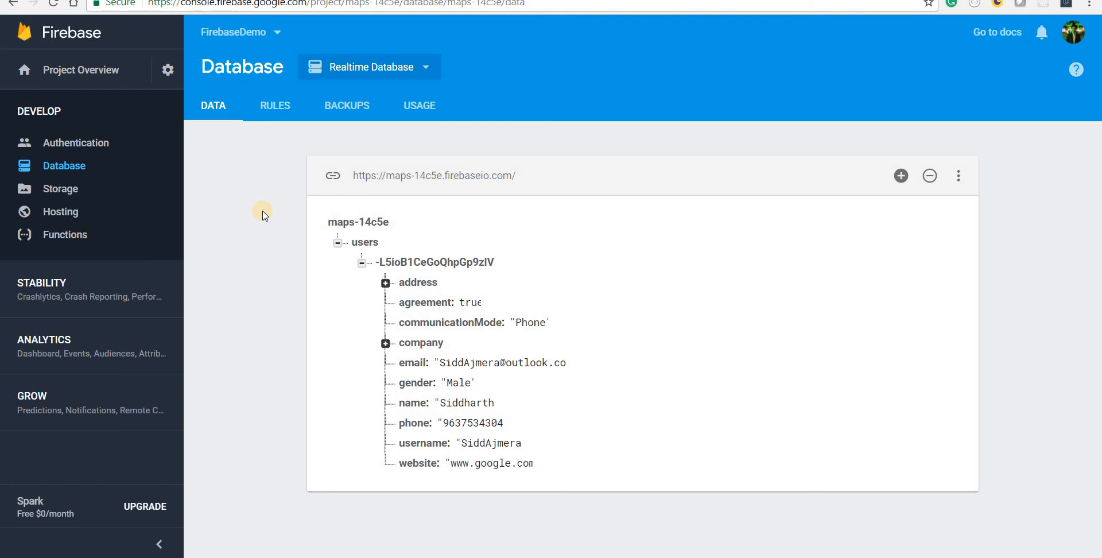
{"action": "mouse_move", "coordinate": [210, 158]}
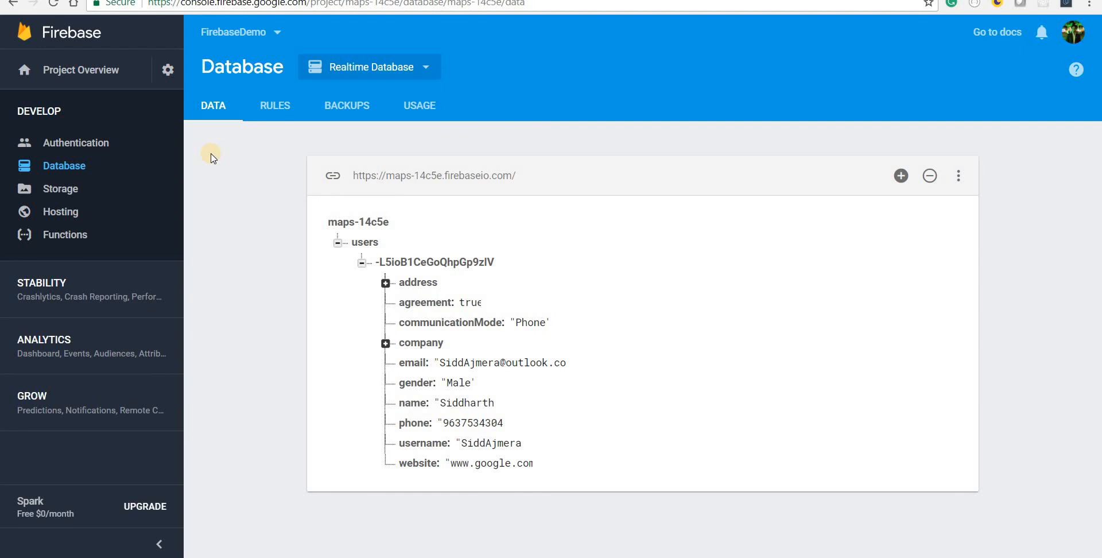
{"action": "mouse_move", "coordinate": [212, 156]}
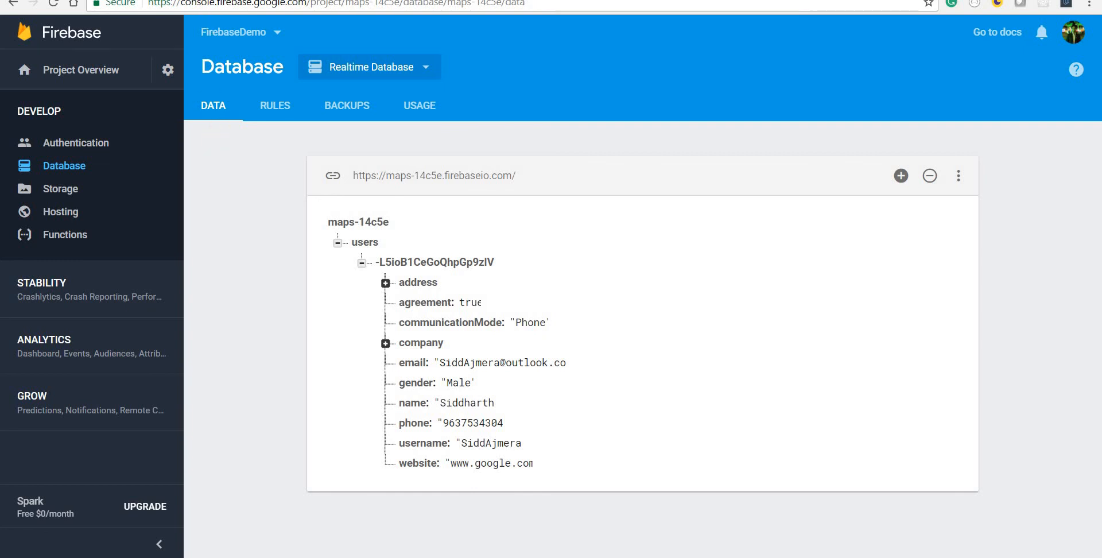